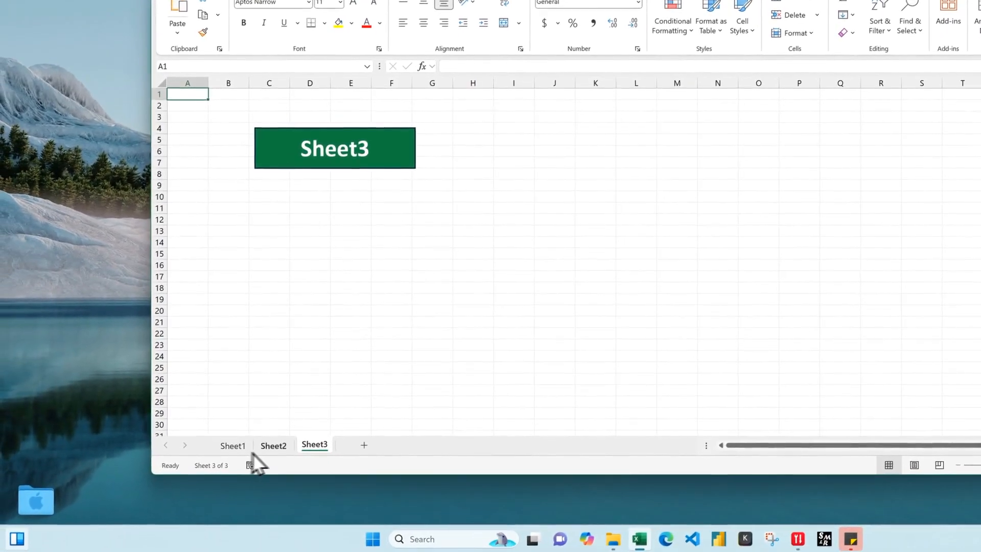
Step: Protect Sheet1 with a password, entering and confirming it in the Protect Sheet dialog
click(232, 445)
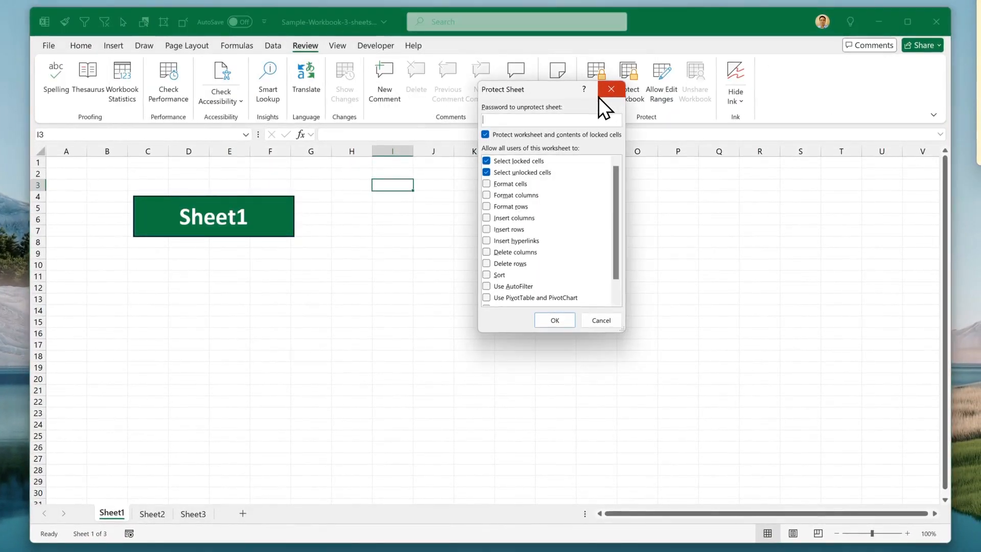
text(***)
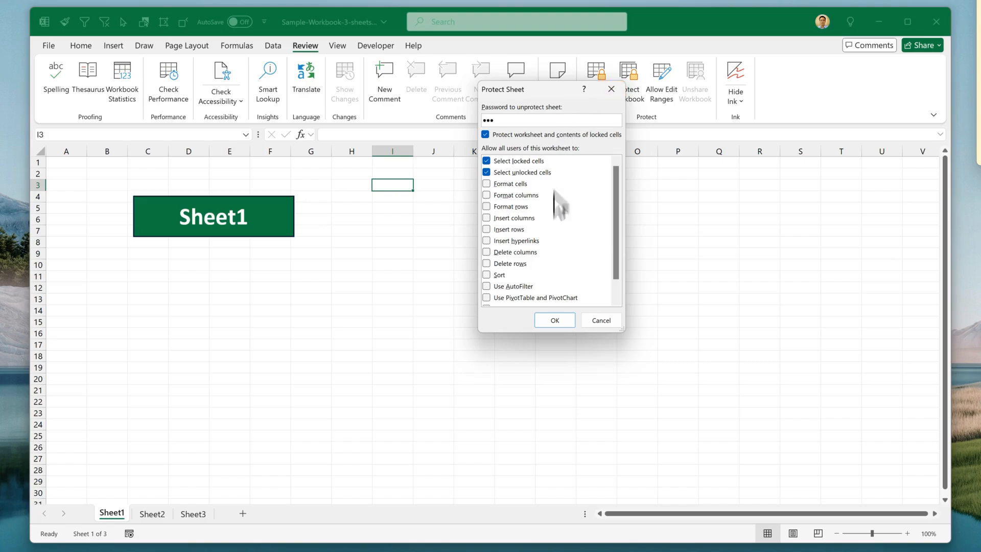
click(553, 320)
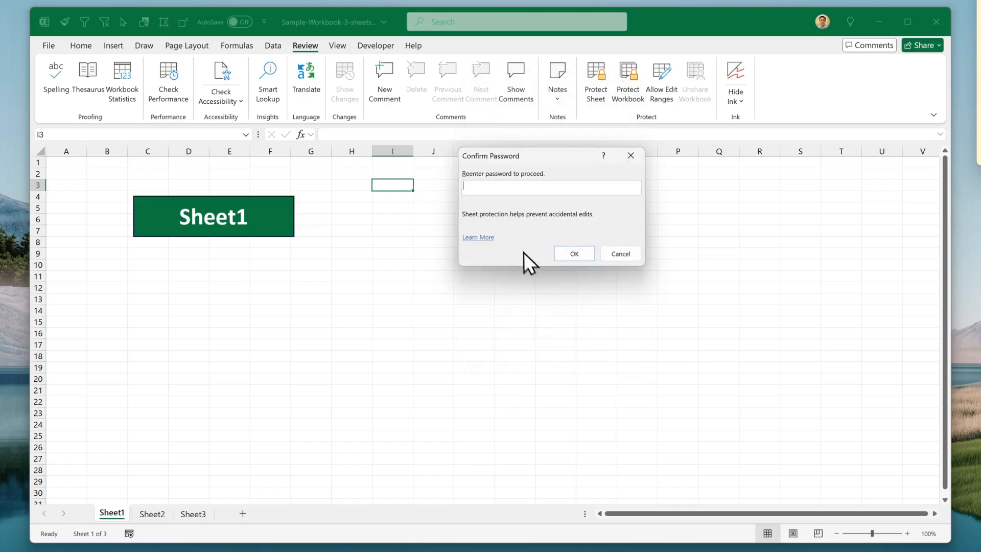
text(•••)
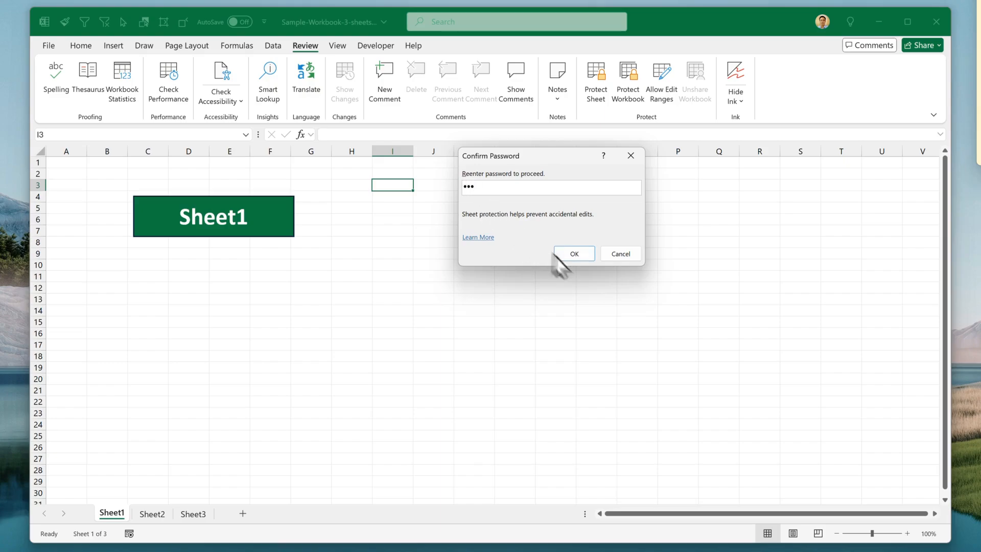
click(572, 253)
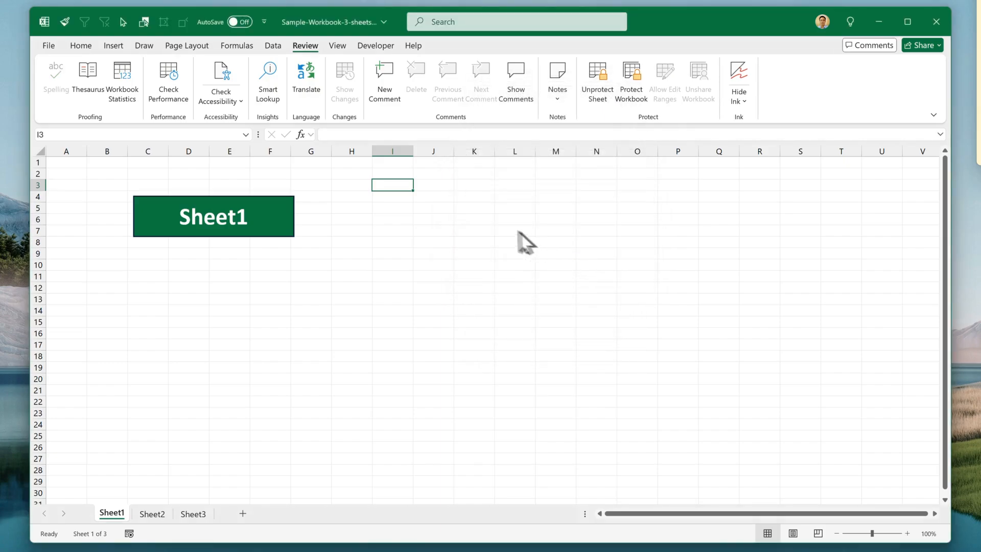
mouse_move(397, 222)
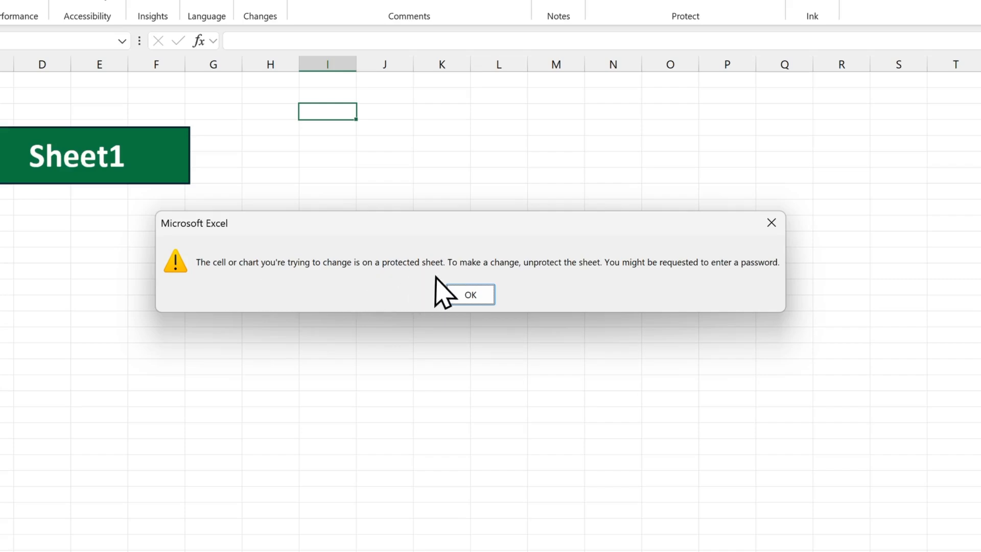
mouse_move(596, 297)
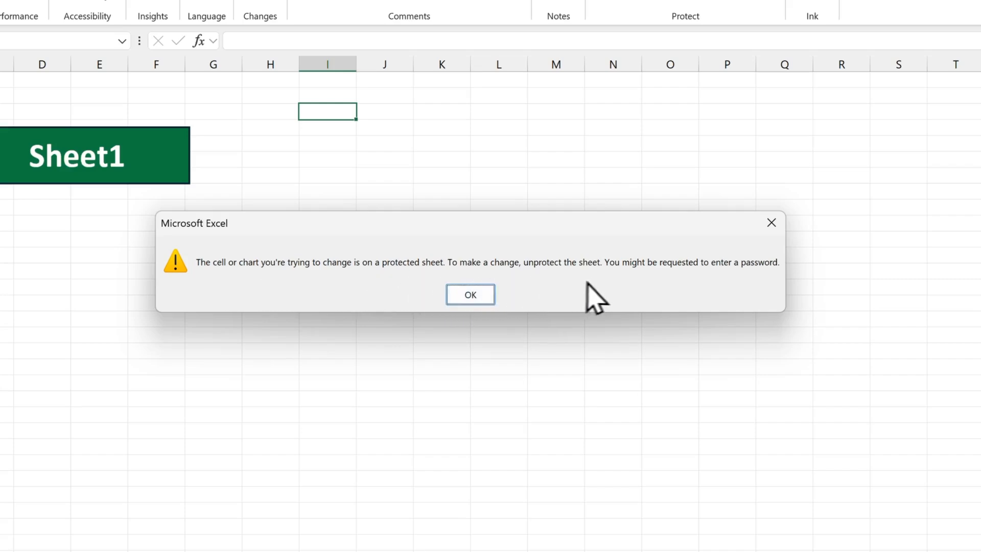
mouse_move(537, 307)
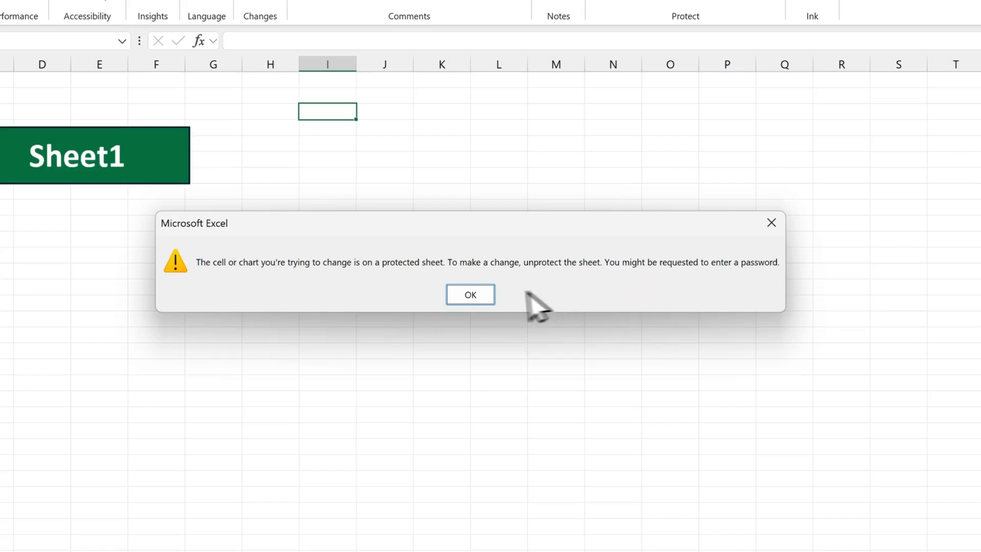
Step: Dismiss the protected-sheet warning after a refused edit and switch to File Explorer
click(470, 294)
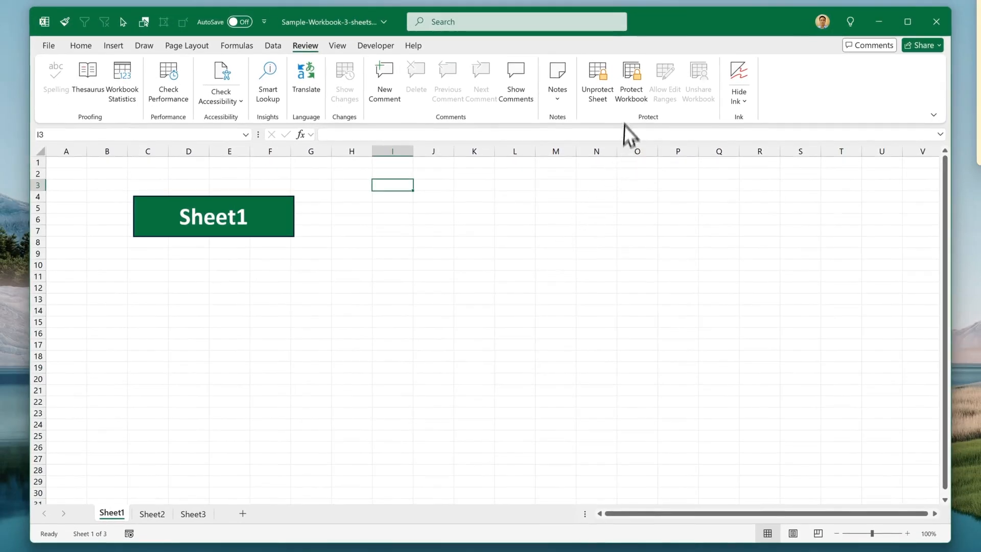
click(595, 82)
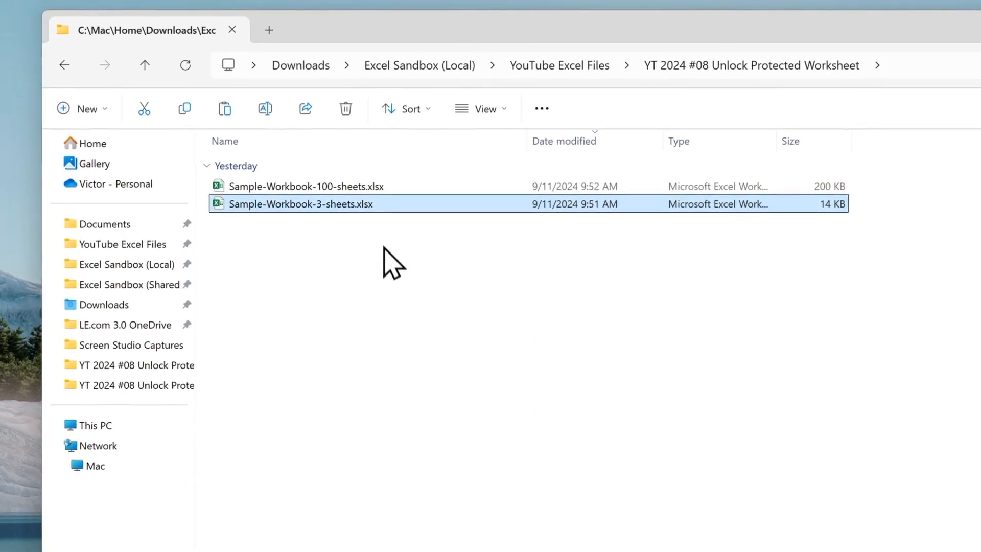
Step: Paste a copy of the 3-sheet workbook and rename it to '... - unlock.zip', accepting the extension change
key(ctrl+v)
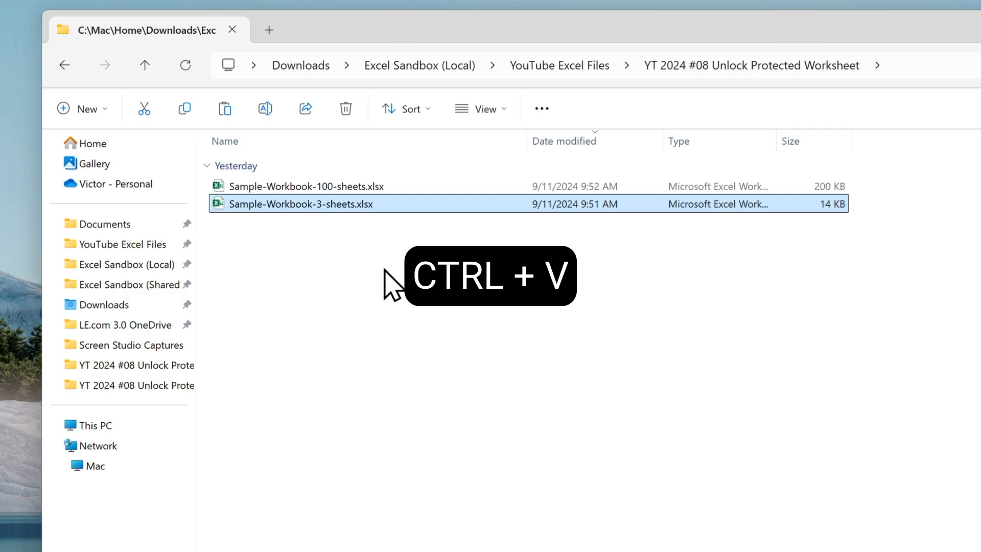
key(F2)
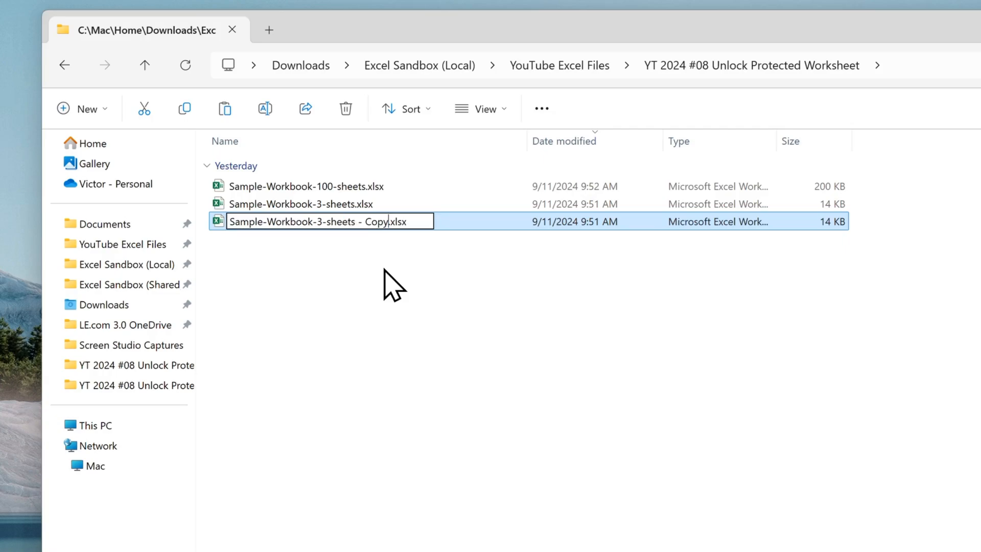
text(unlock.zi)
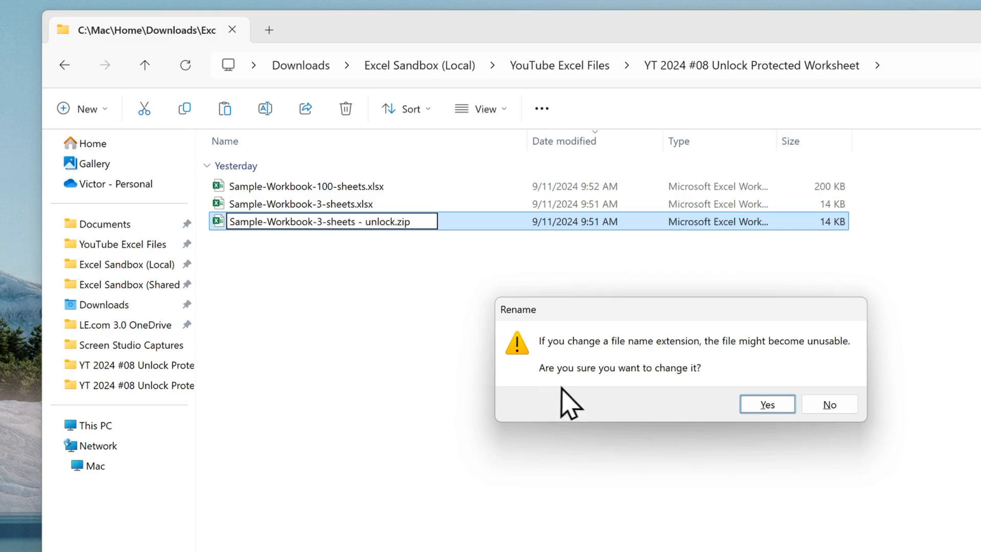
mouse_move(730, 366)
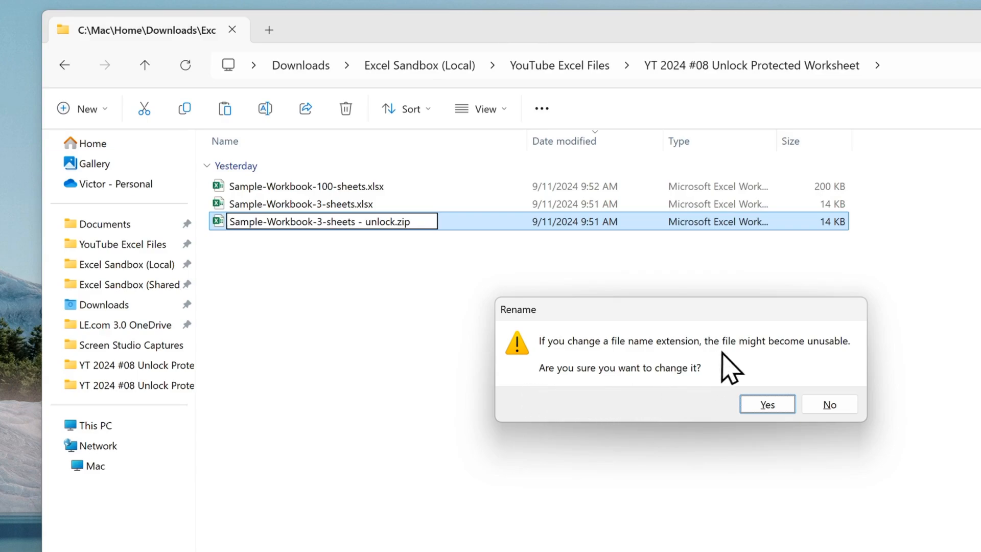
mouse_move(813, 369)
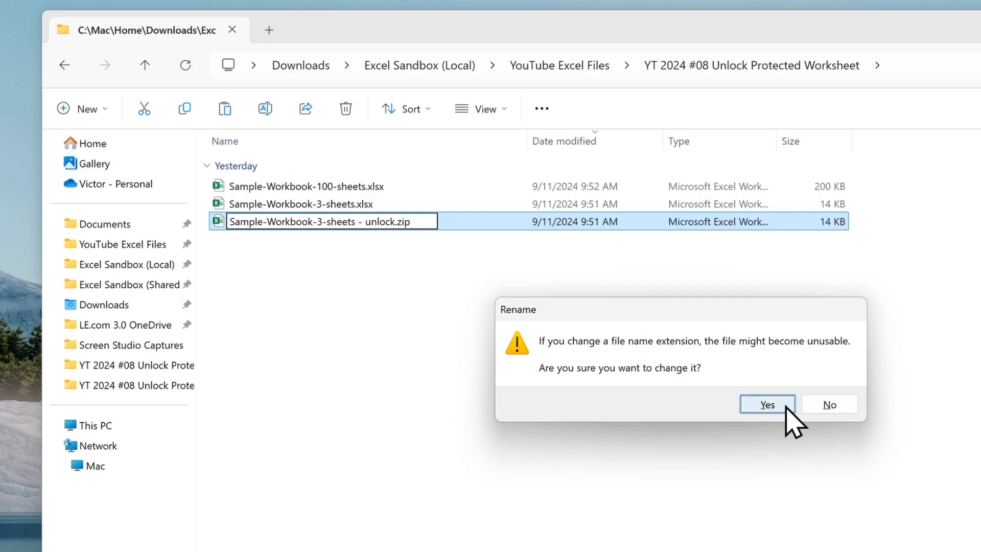
click(766, 403)
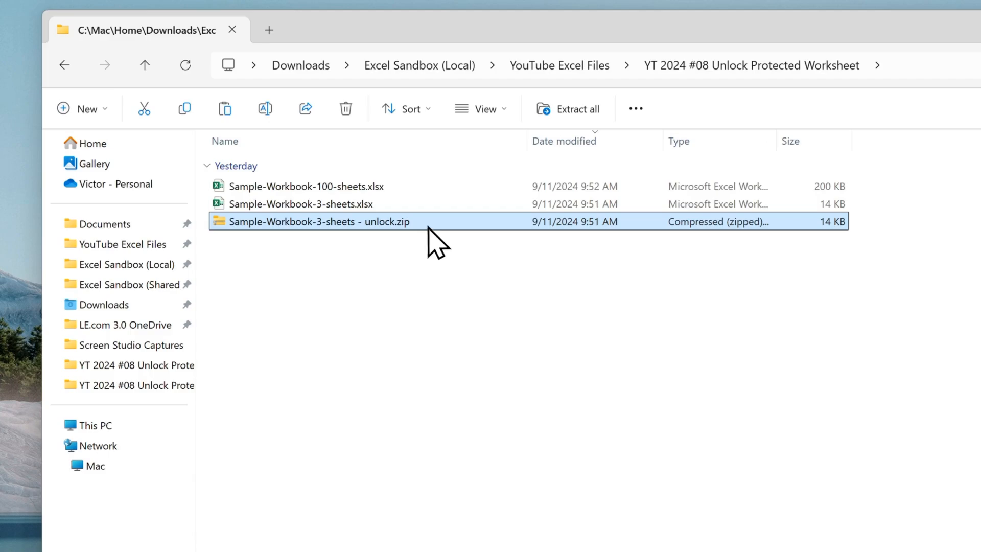
Step: Browse into the zip's xl/worksheets folder and copy sheet1.xml out to the desktop
double_click(318, 222)
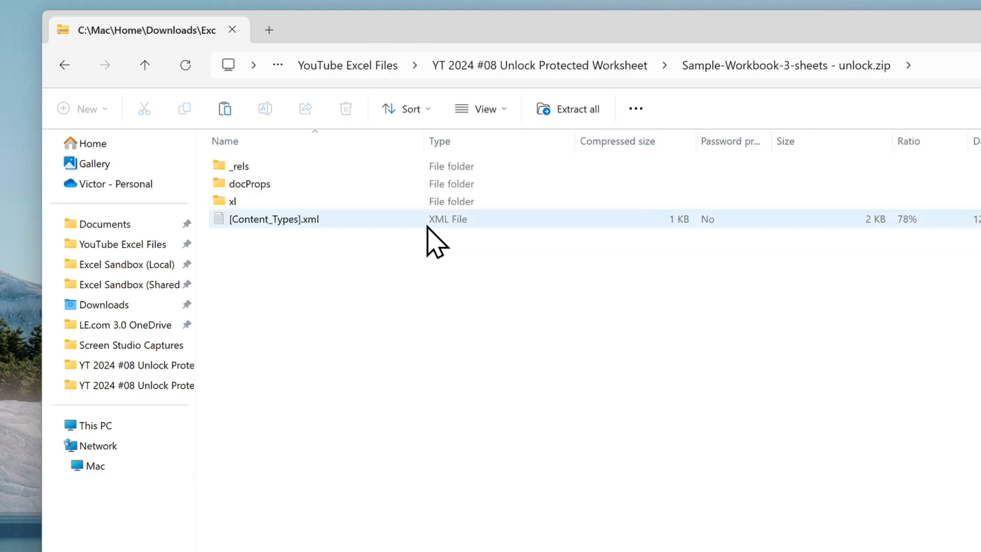
click(233, 201)
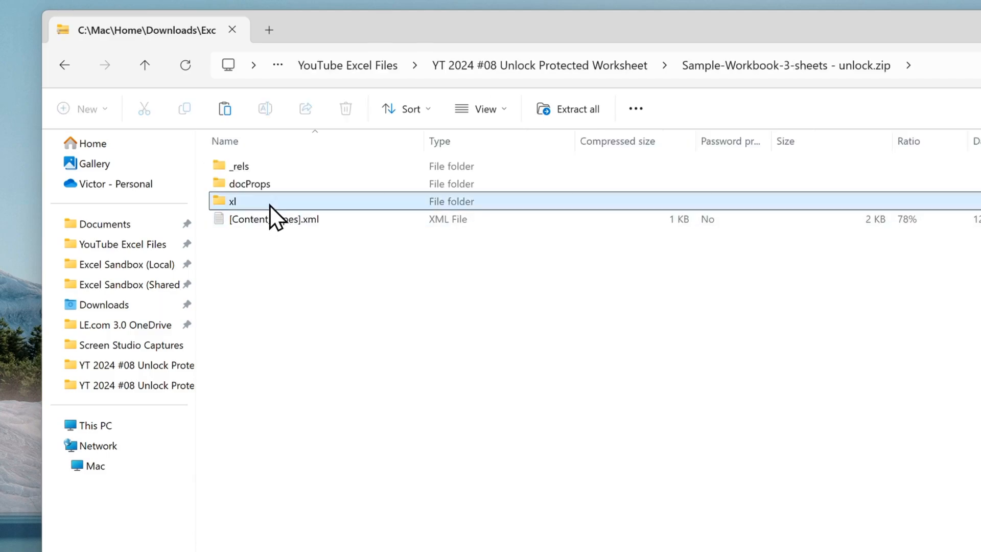
double_click(233, 201)
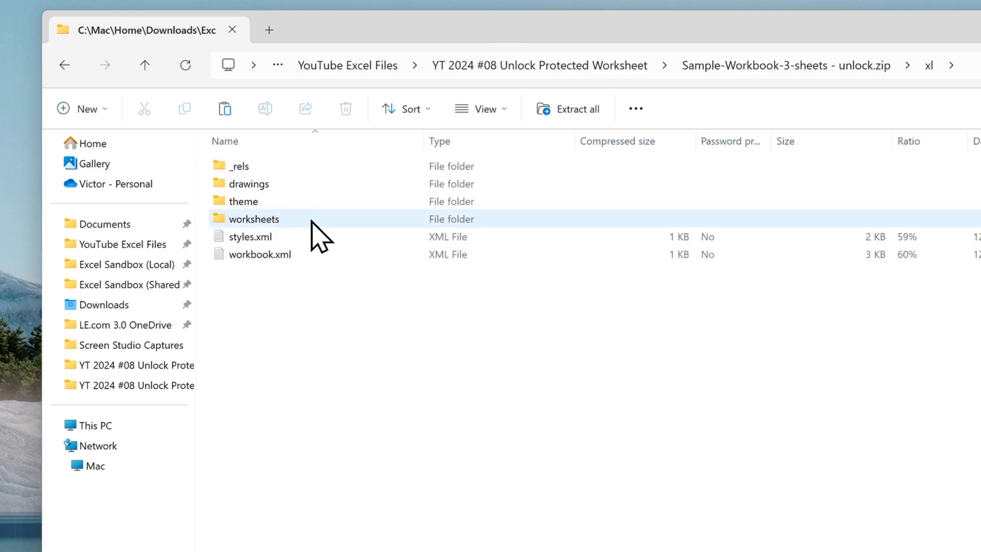
double_click(255, 219)
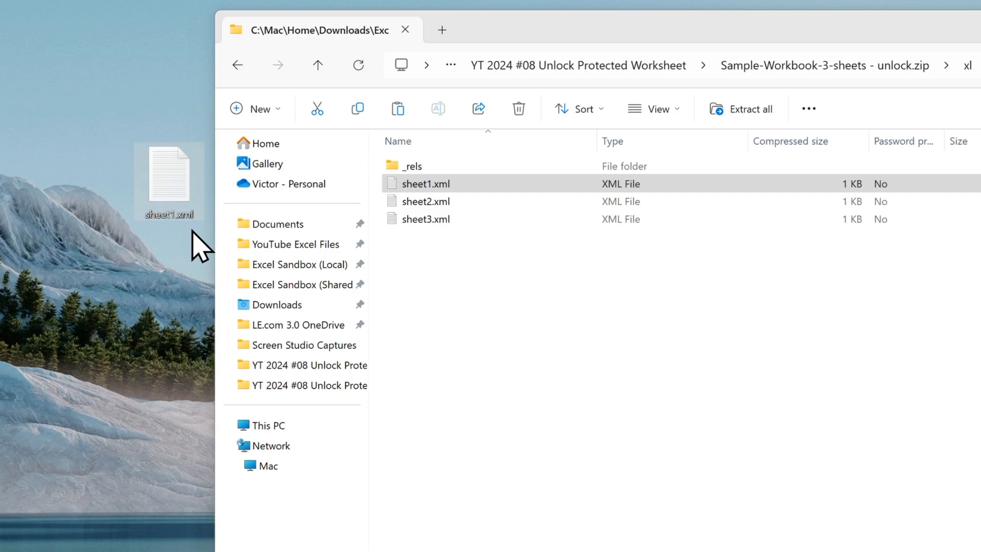
right_click(420, 183)
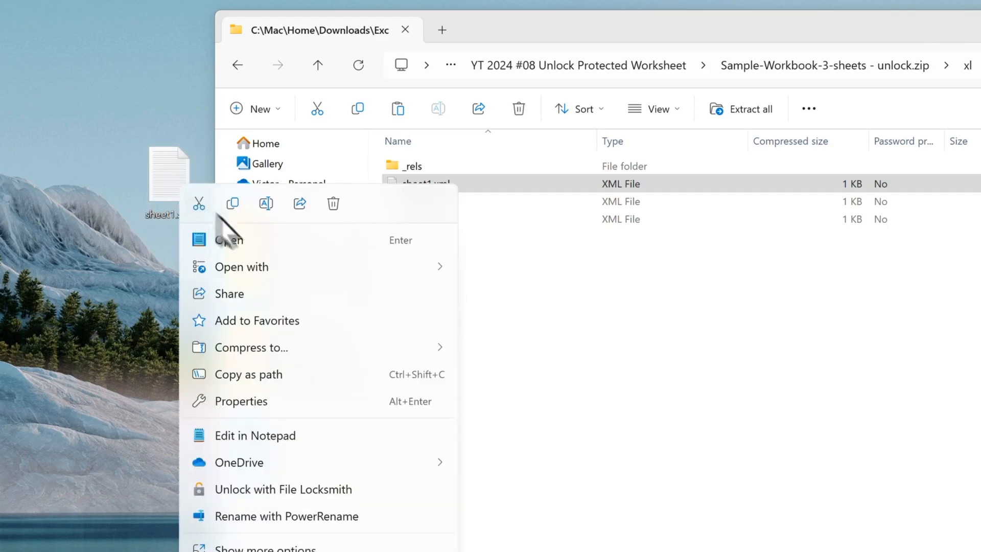
click(581, 421)
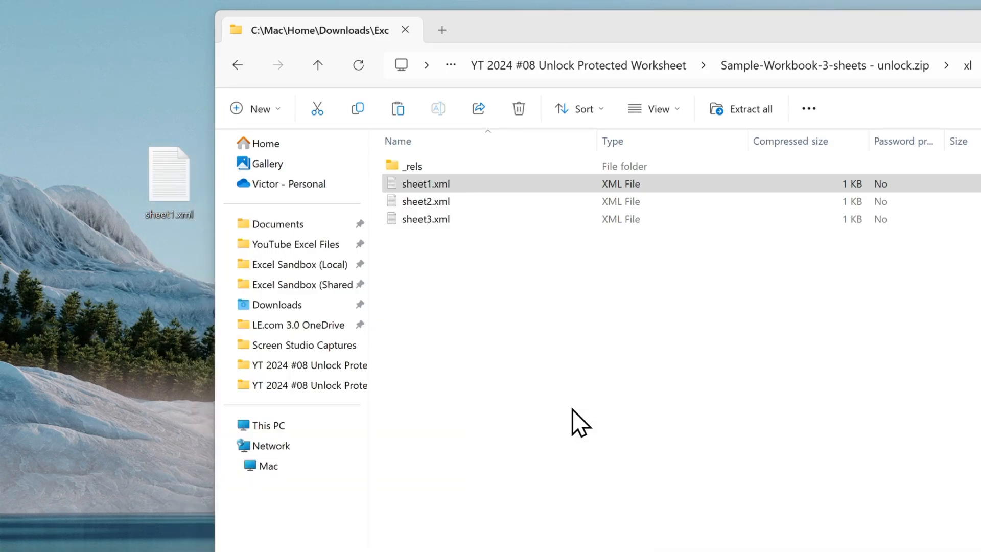
Step: Find the sheetProtection element in sheet1.xml in Notepad and delete it
double_click(427, 183)
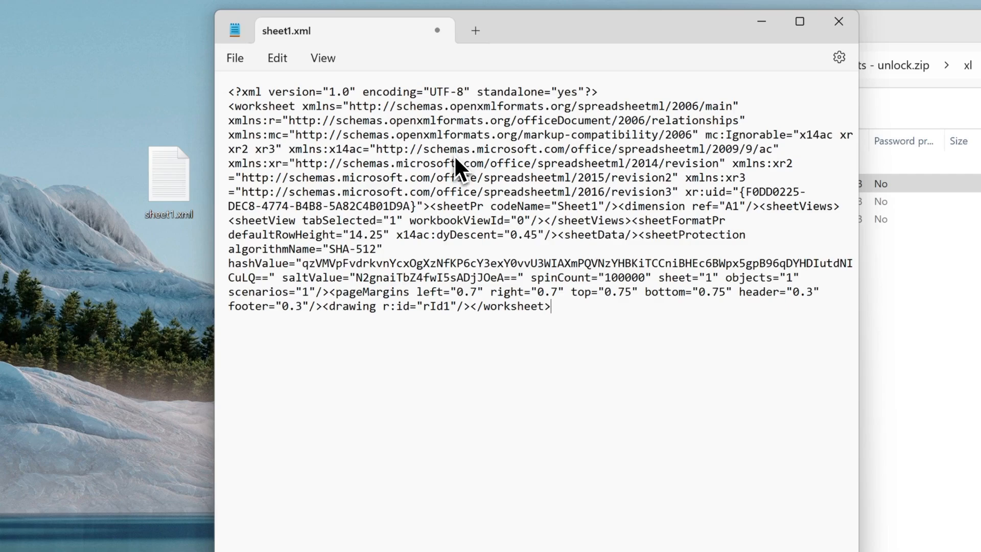
key(ctrl+f)
text(<)
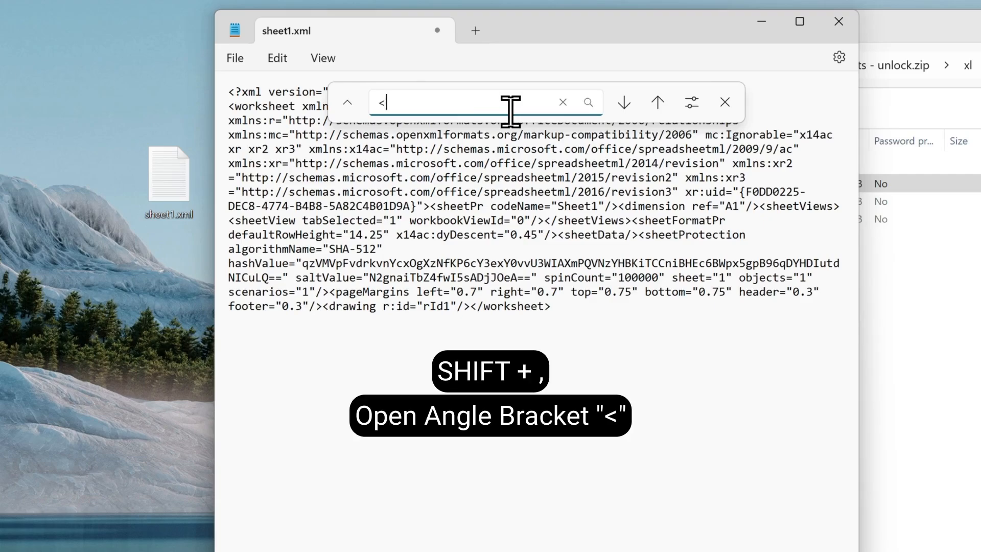
text(sheetprotec)
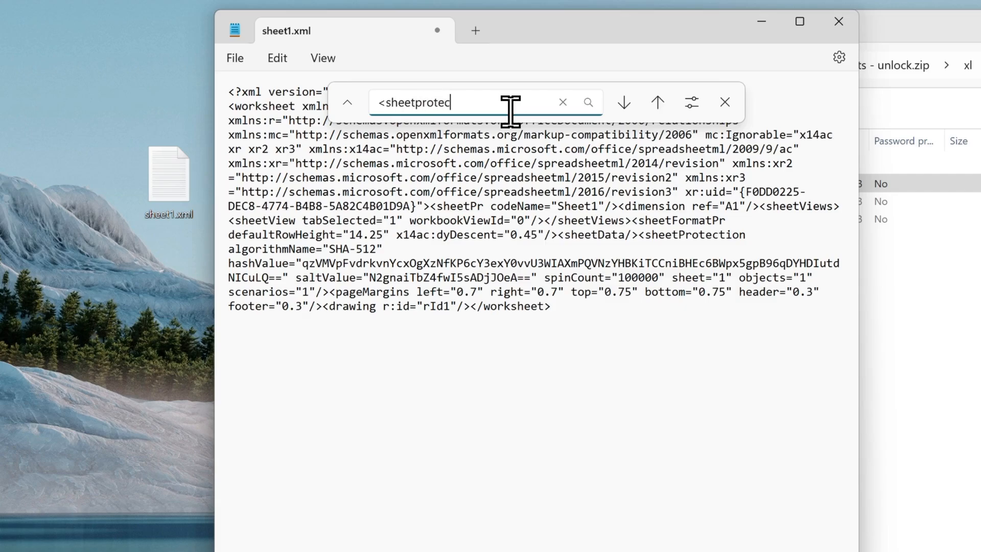
text(tion)
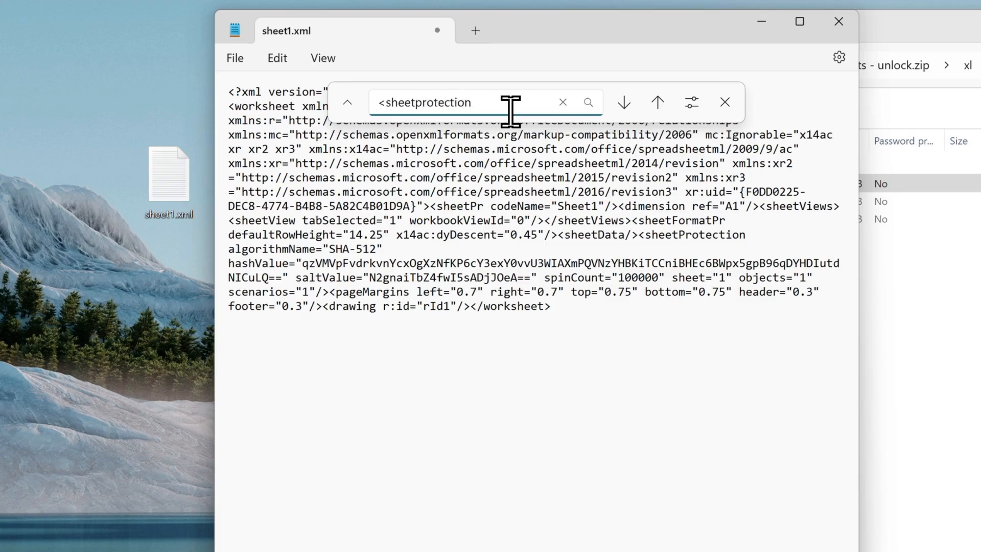
click(622, 102)
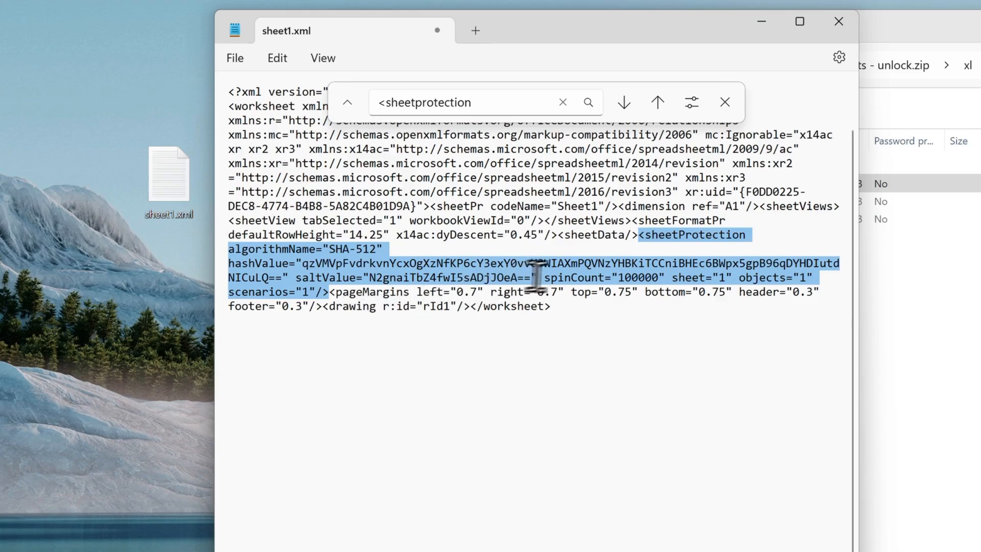
mouse_move(637, 238)
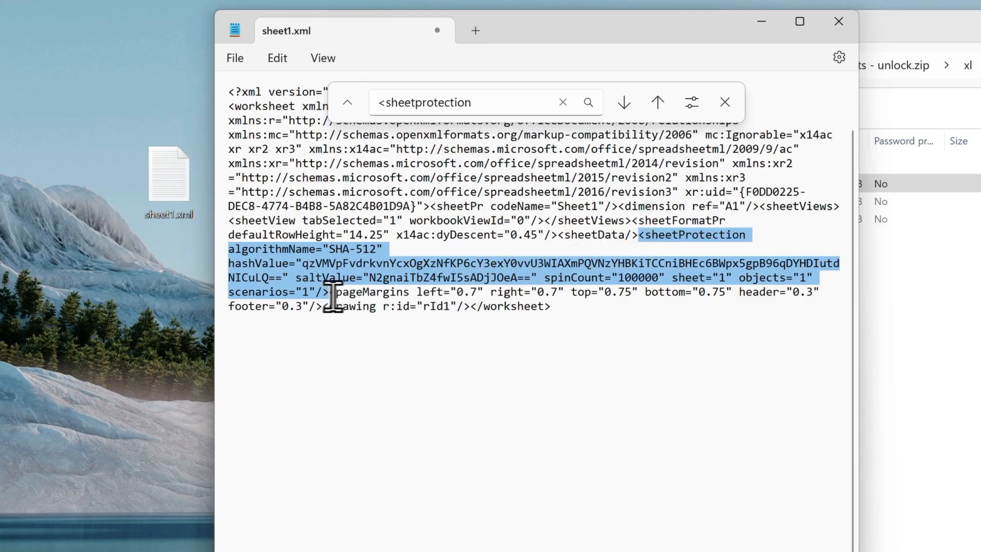
key(Delete)
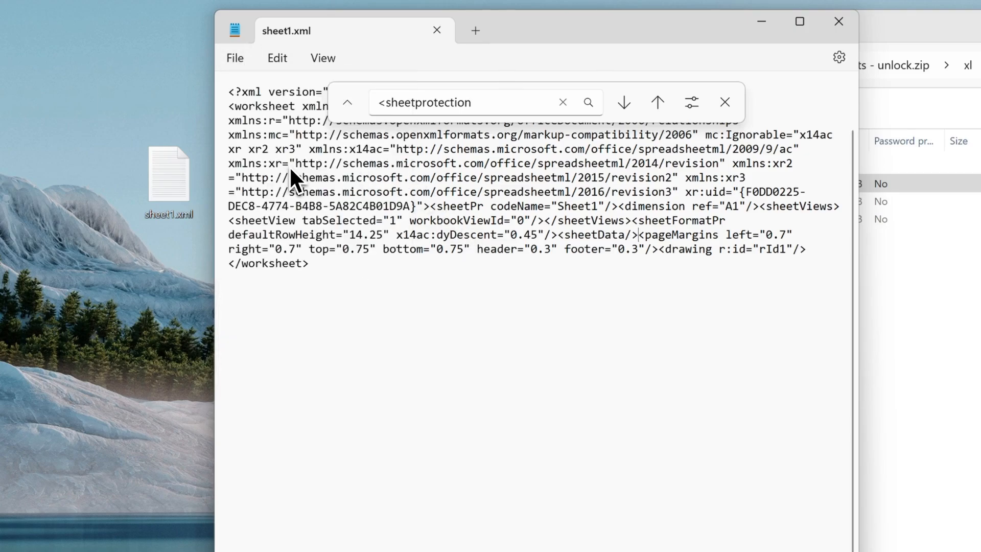
mouse_move(837, 21)
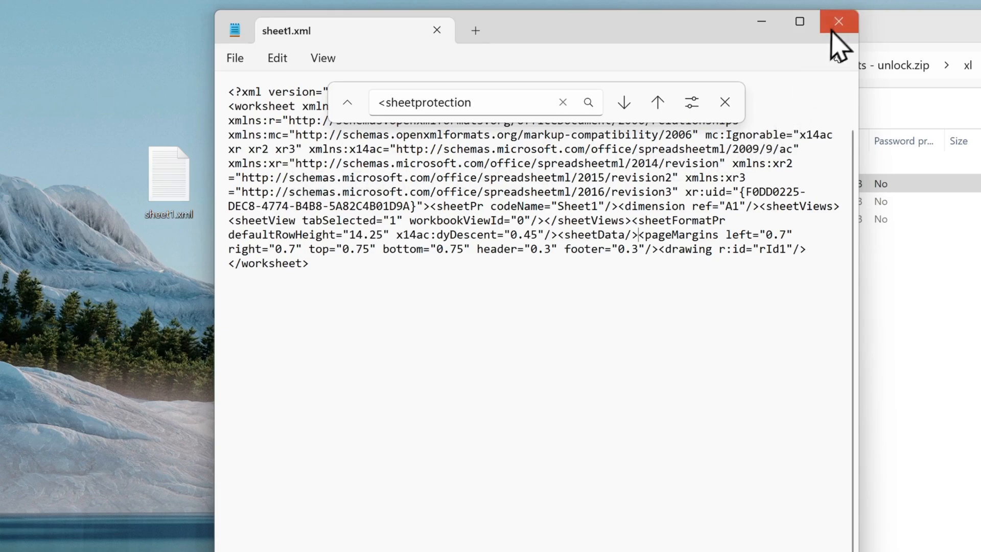
Step: Delete the original sheet1.xml from the zip's worksheets folder and drop in the edited desktop copy
click(838, 20)
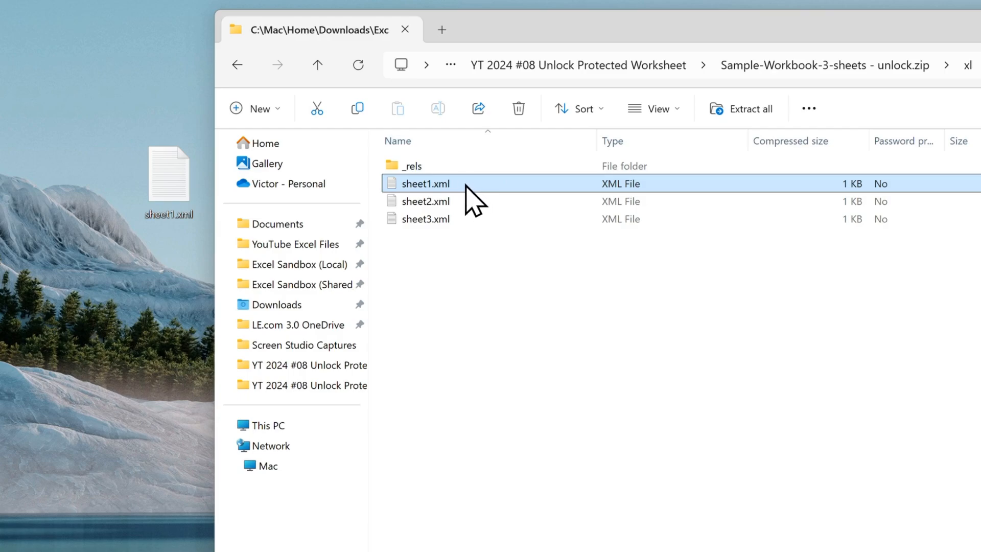
right_click(423, 182)
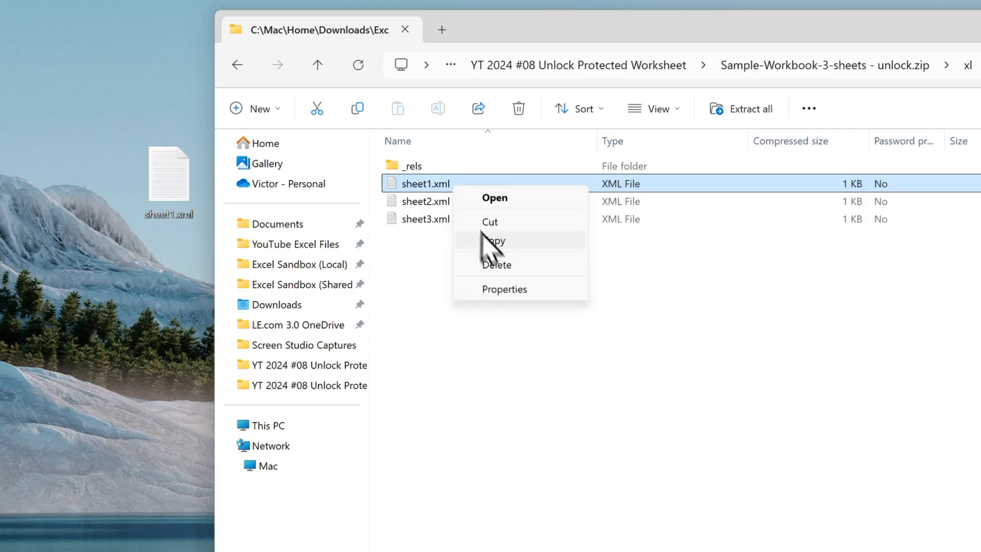
click(495, 265)
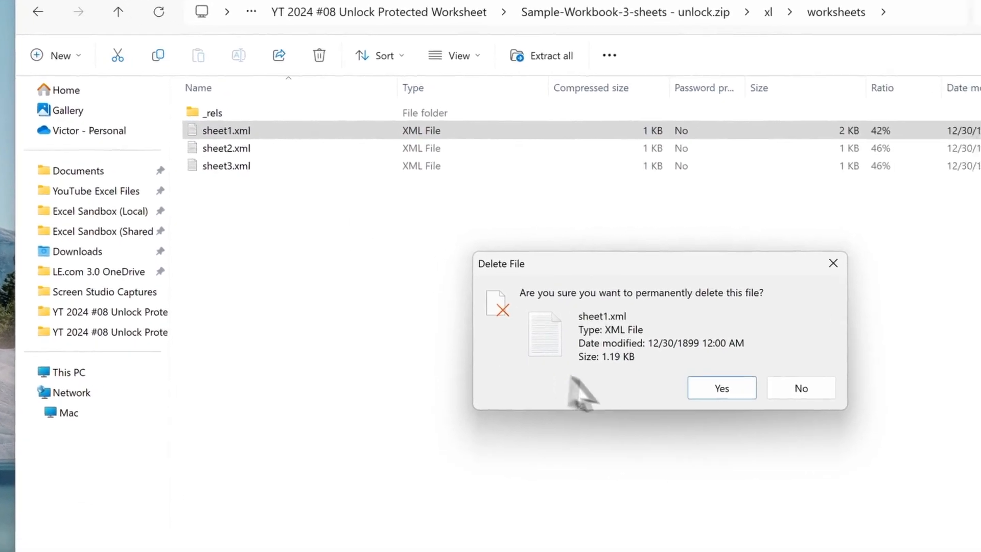
click(721, 387)
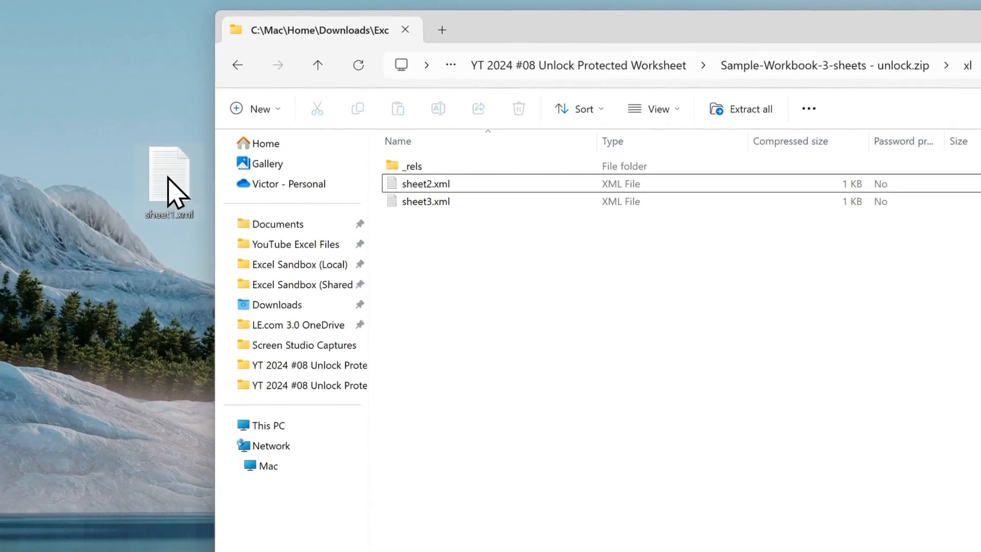
mouse_move(197, 241)
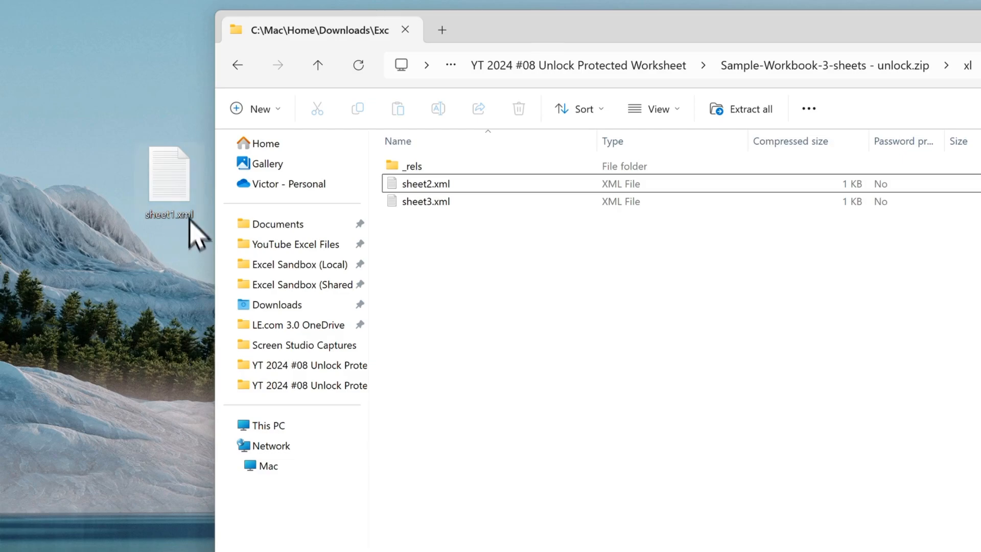
drag(169, 175, 460, 250)
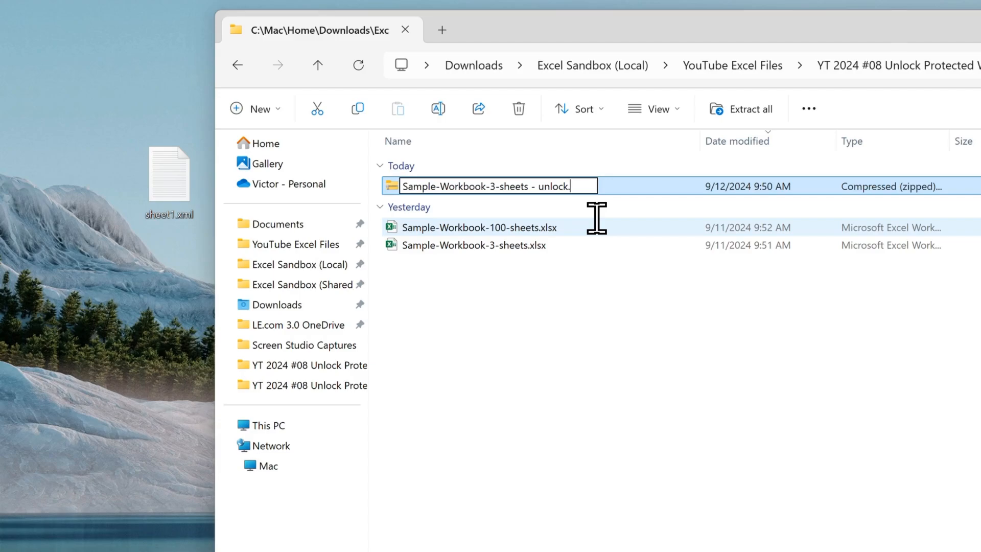
Step: Rename the unlock .zip back to .xlsx, accepting the extension-change warning
text(xlsx)
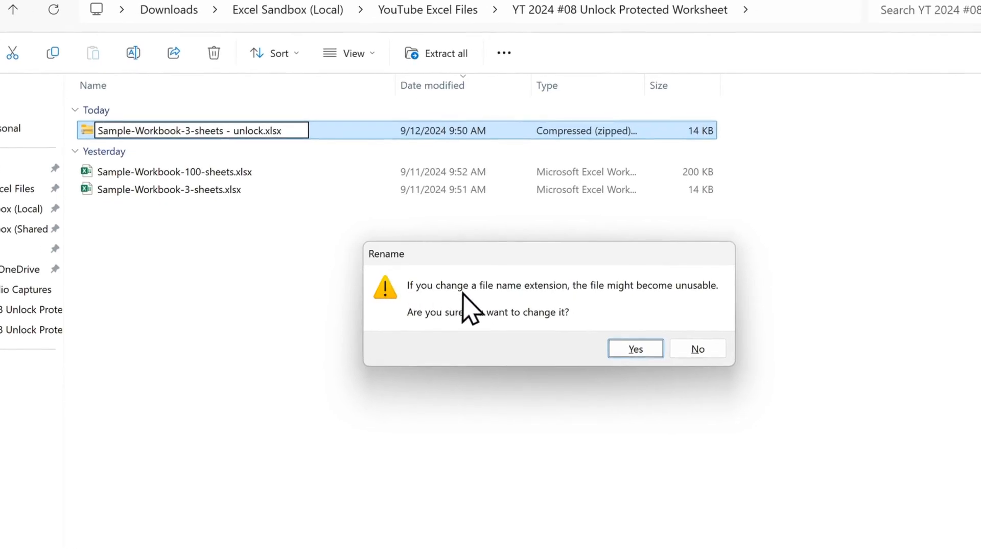
mouse_move(672, 316)
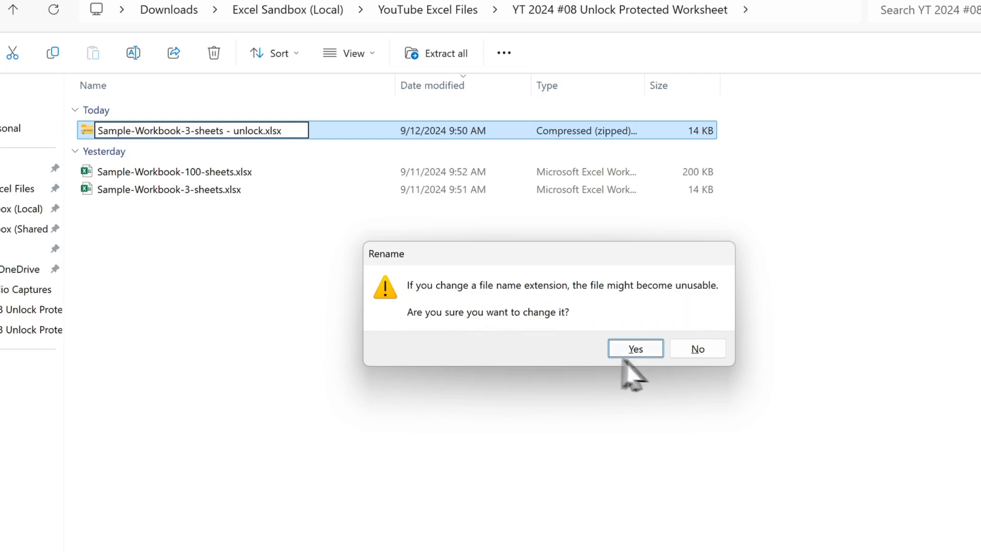
click(635, 348)
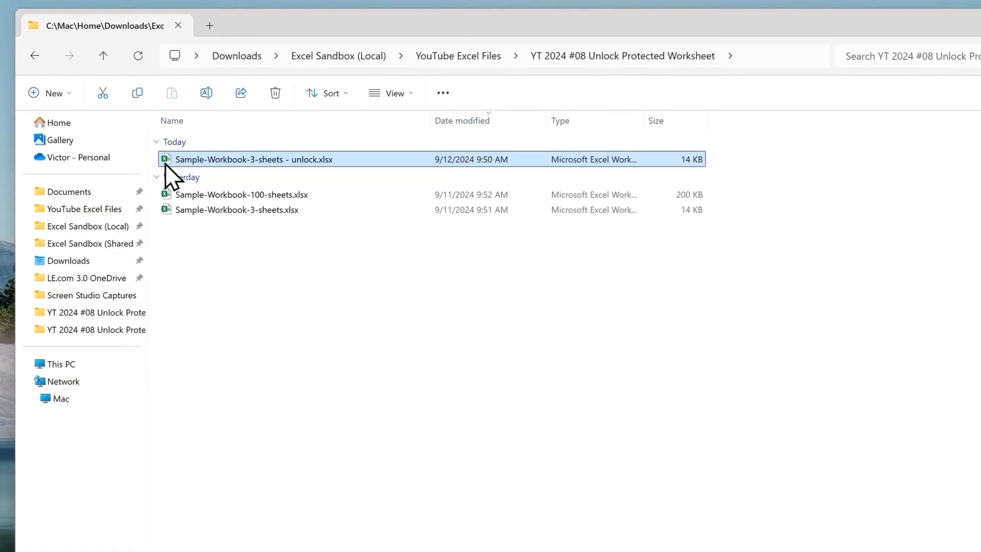
mouse_move(216, 182)
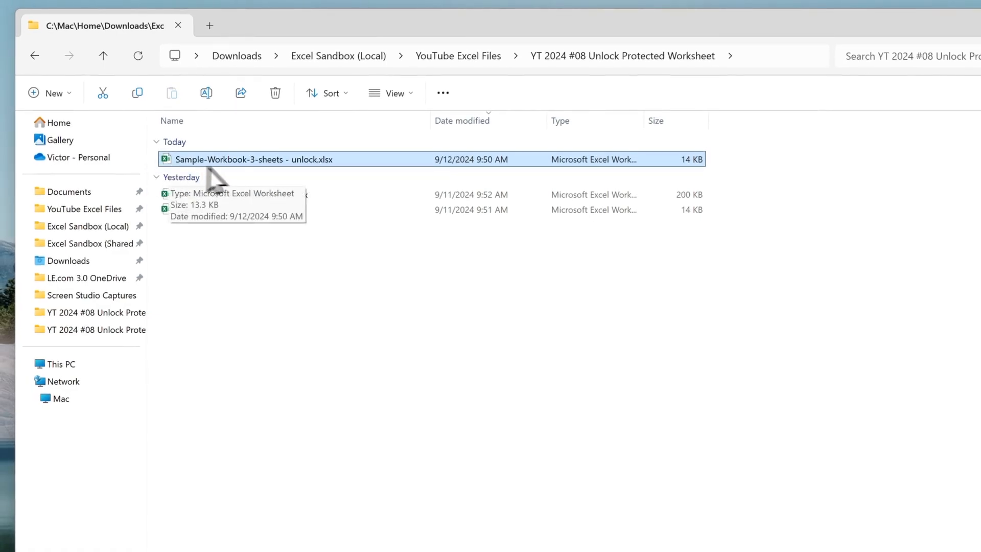
mouse_move(241, 175)
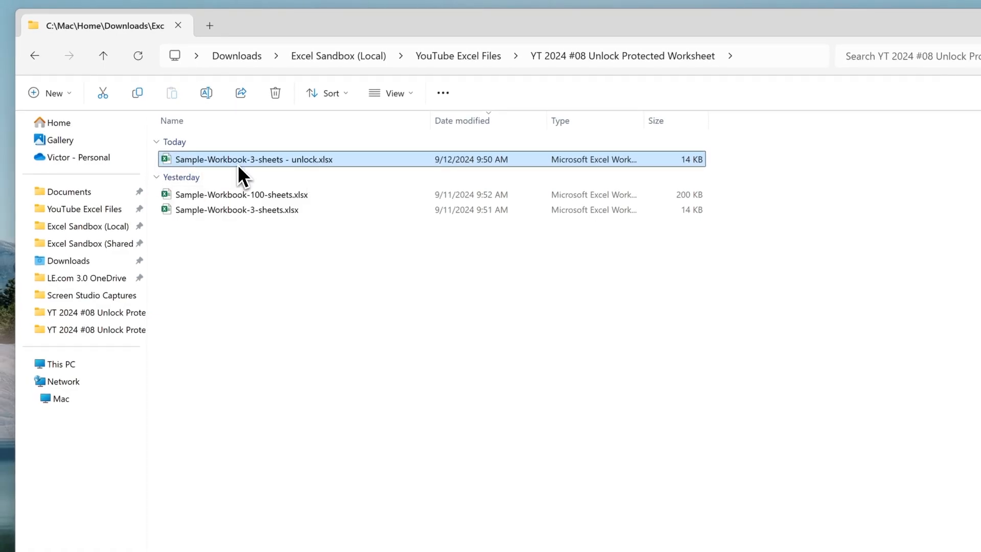
Step: Open the unlock.xlsx workbook and enter an ISFORMULA formula in cell I4 to prove editing works
double_click(253, 159)
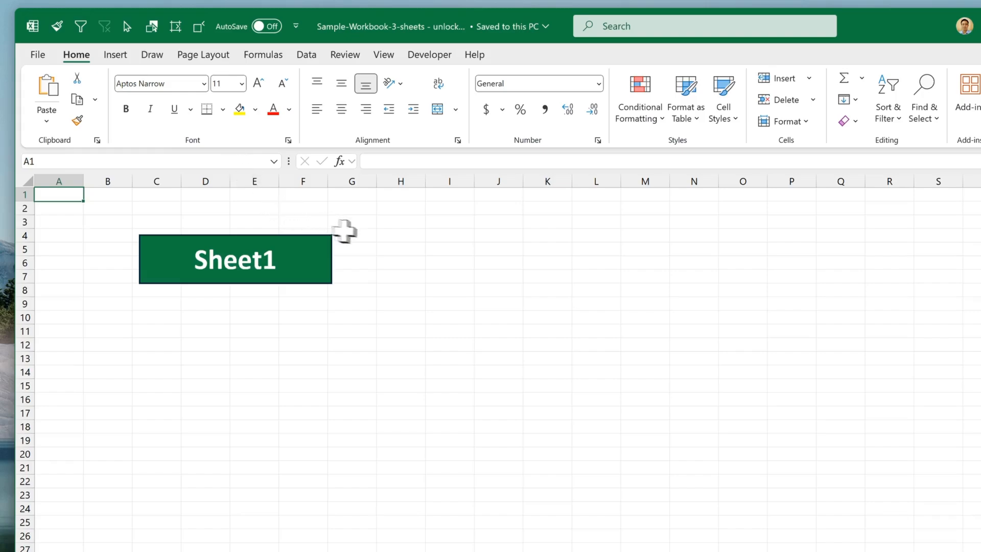
click(449, 235)
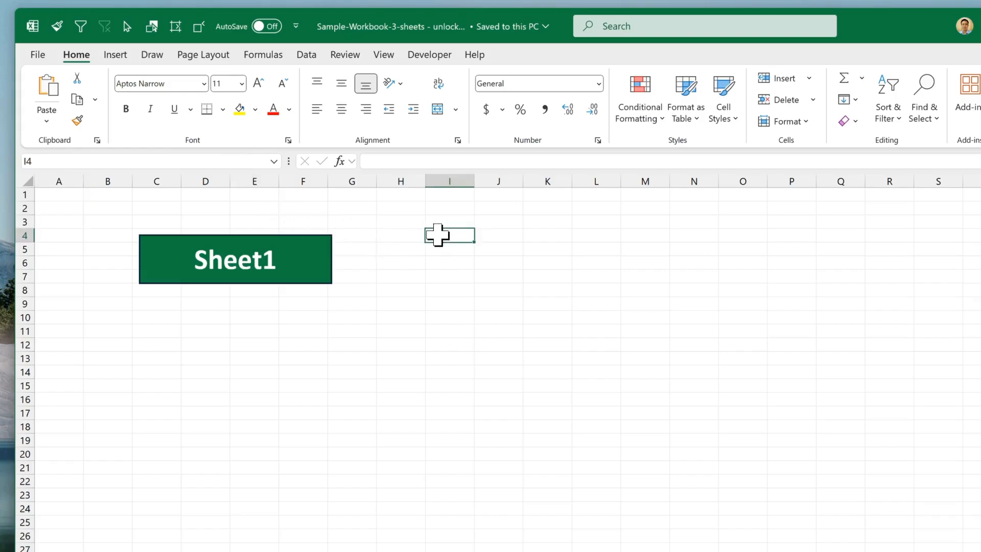
text(=)
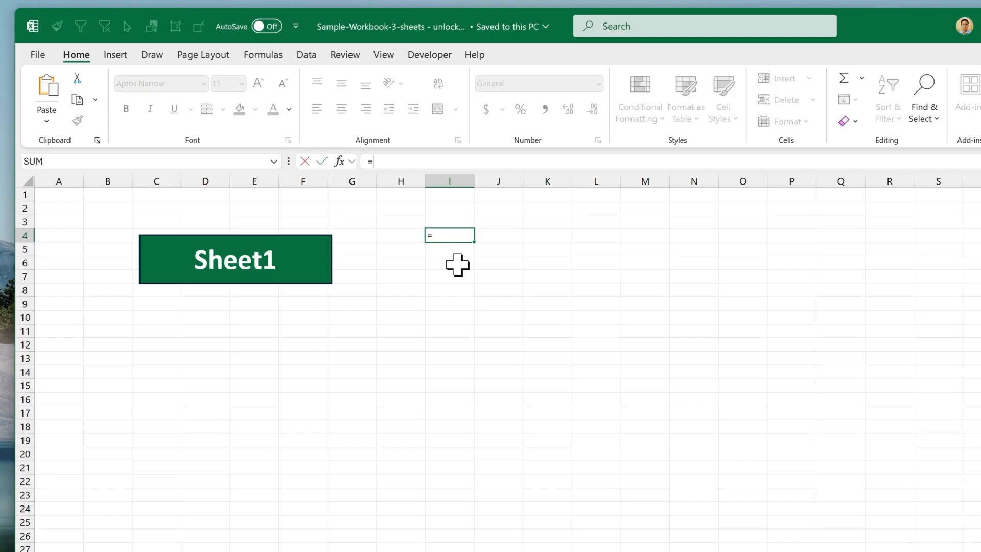
text(isfor)
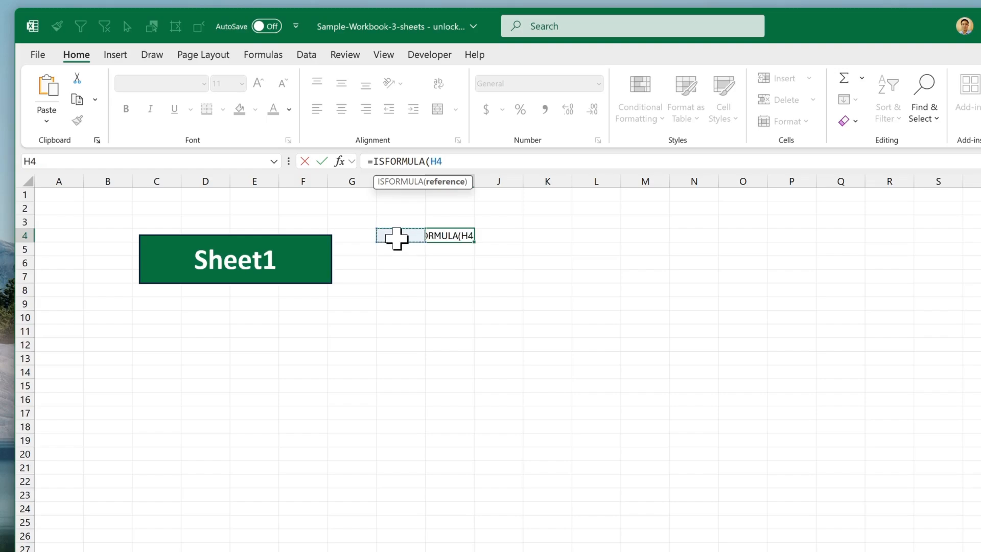
key(Enter)
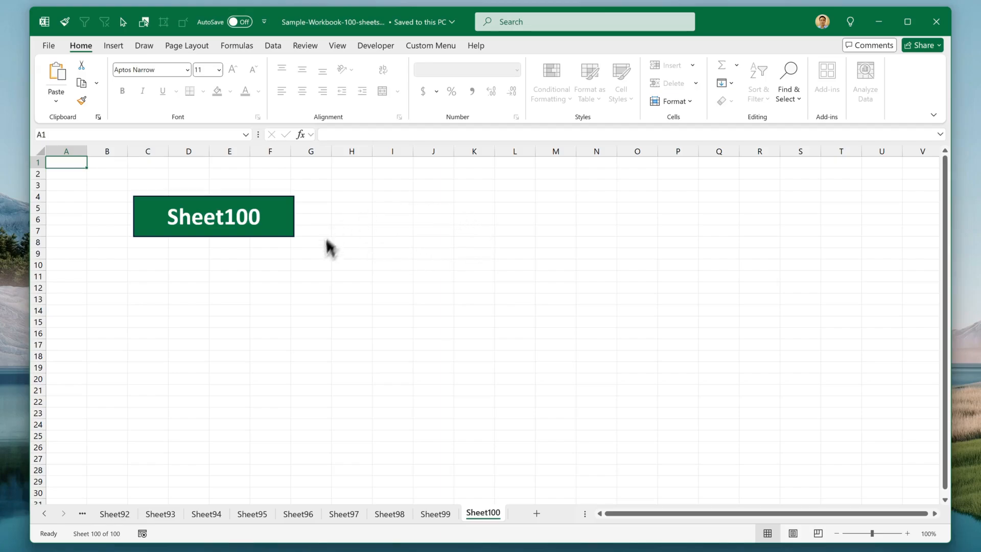
mouse_move(277, 230)
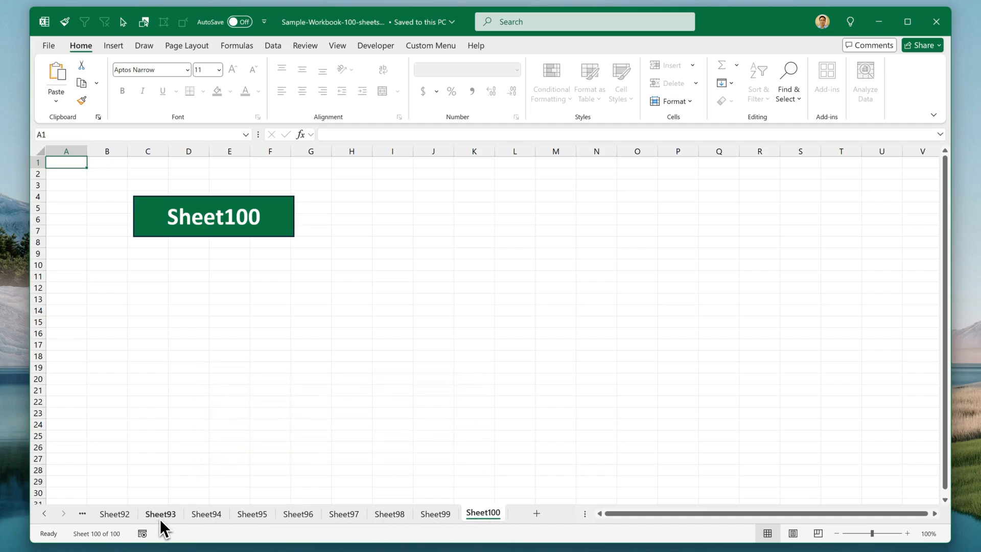
Step: Attempt an edit on Sheet100 of the 100-sheet workbook and dismiss the protected-sheet warning
click(392, 207)
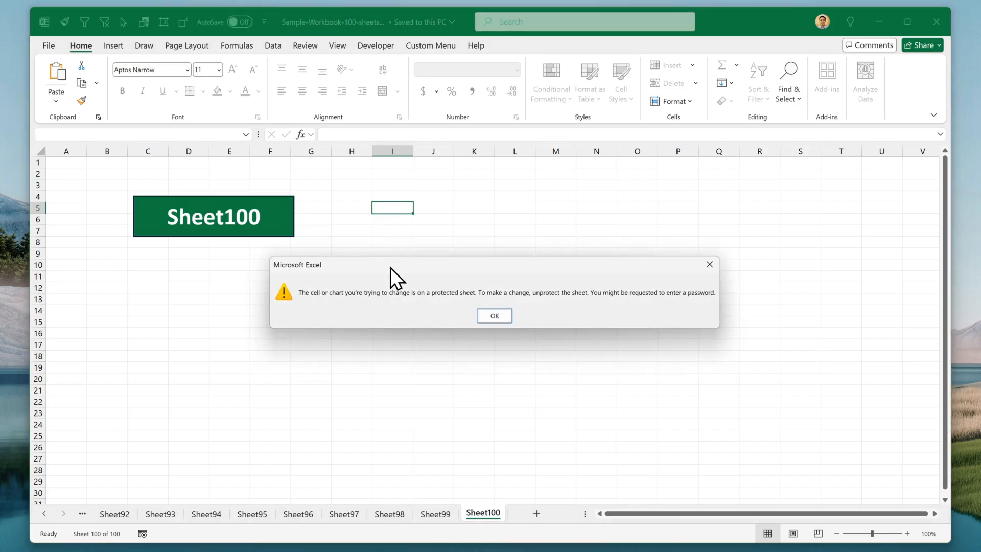
mouse_move(415, 299)
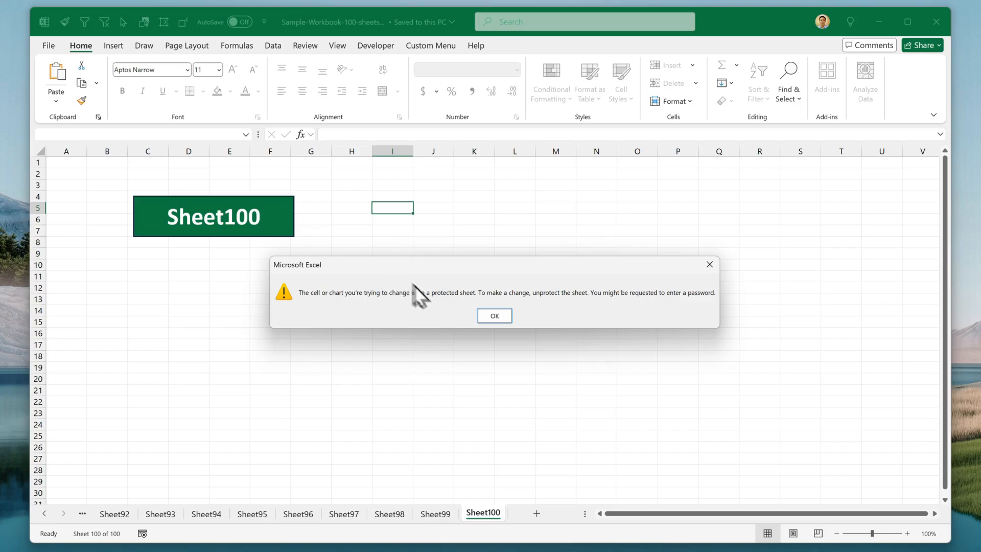
click(493, 315)
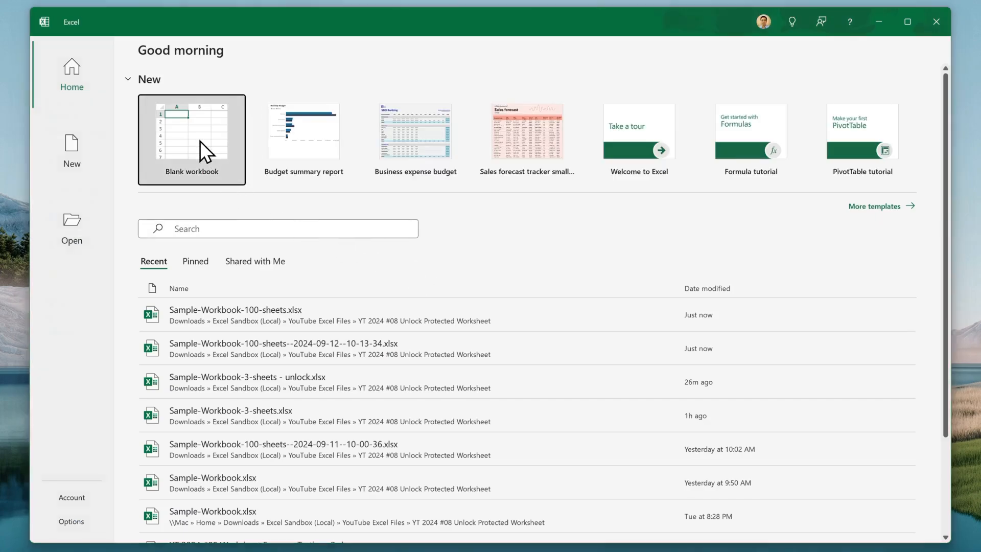
Step: Start a blank workbook and run Remove Excel Protection from the Custom Menu, targeting Sample-Workbook-100-sheets.xlsx
click(191, 139)
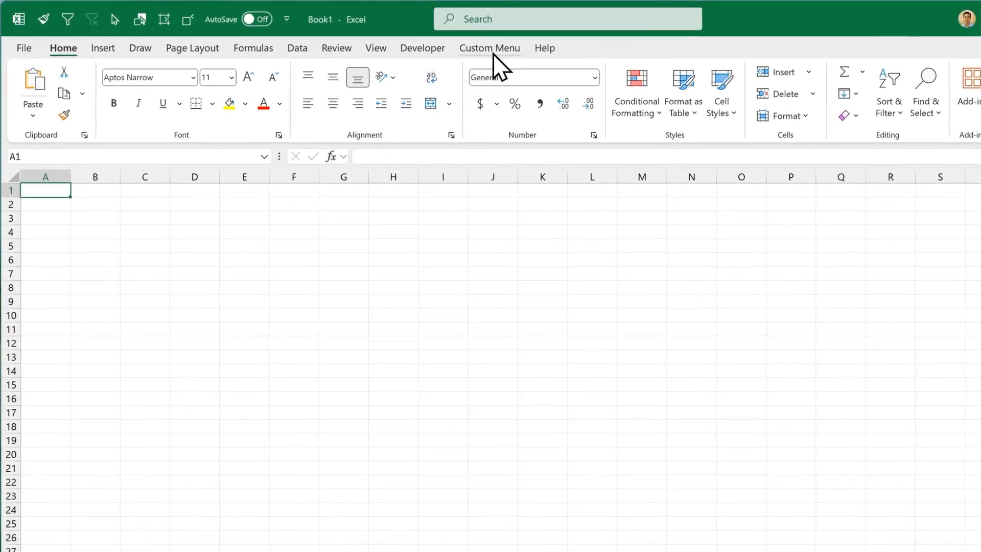
click(489, 48)
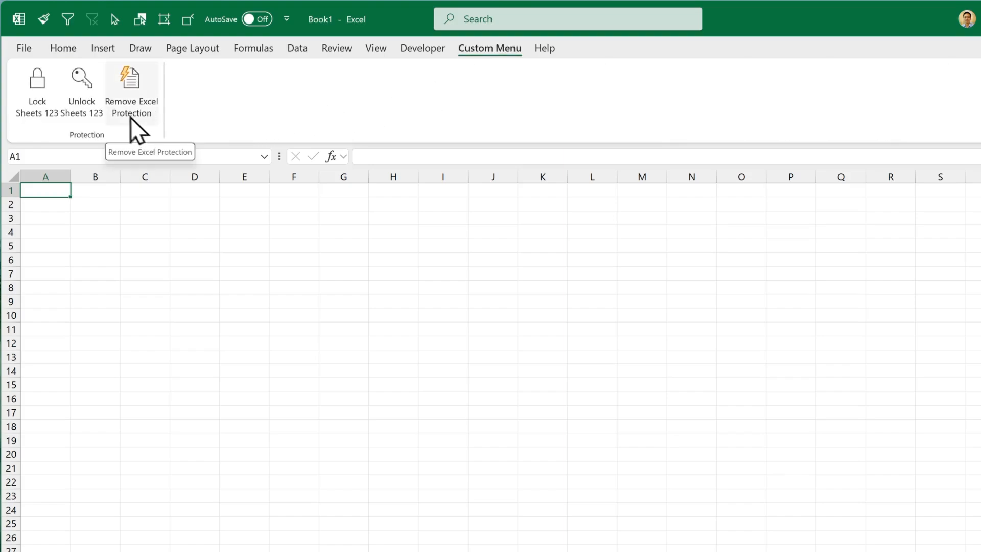
mouse_move(155, 135)
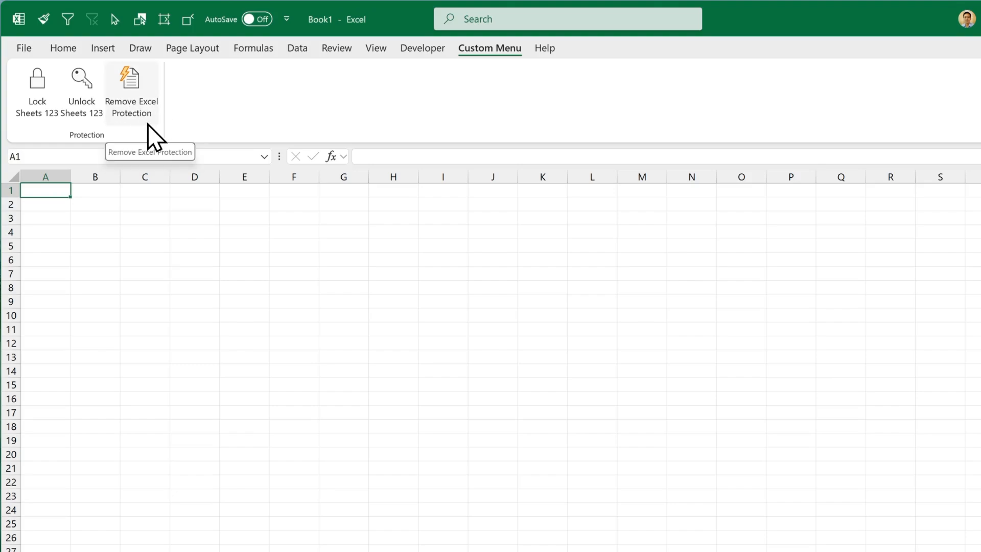
click(131, 88)
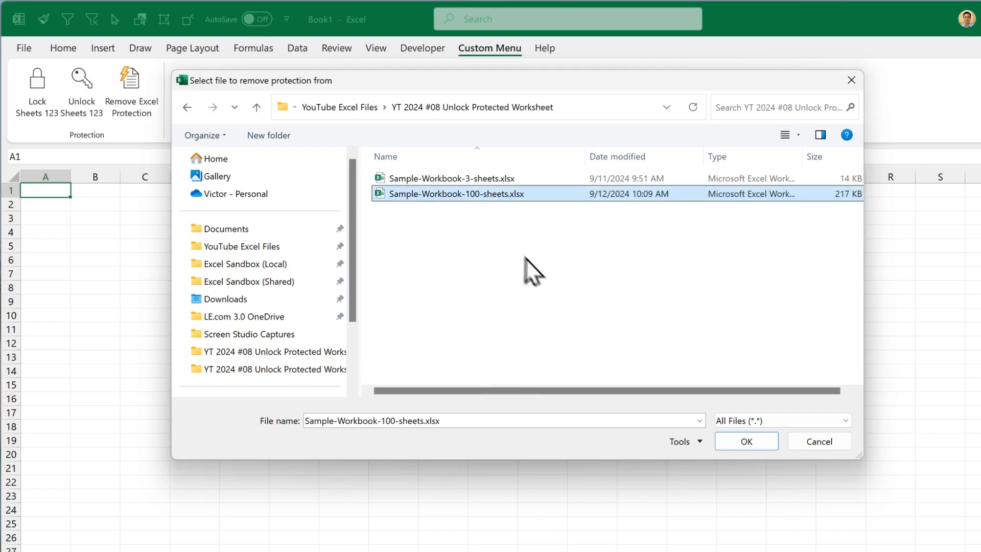
Step: Confirm the 100-sheet workbook as target and acknowledge the passwords-removed message
click(746, 441)
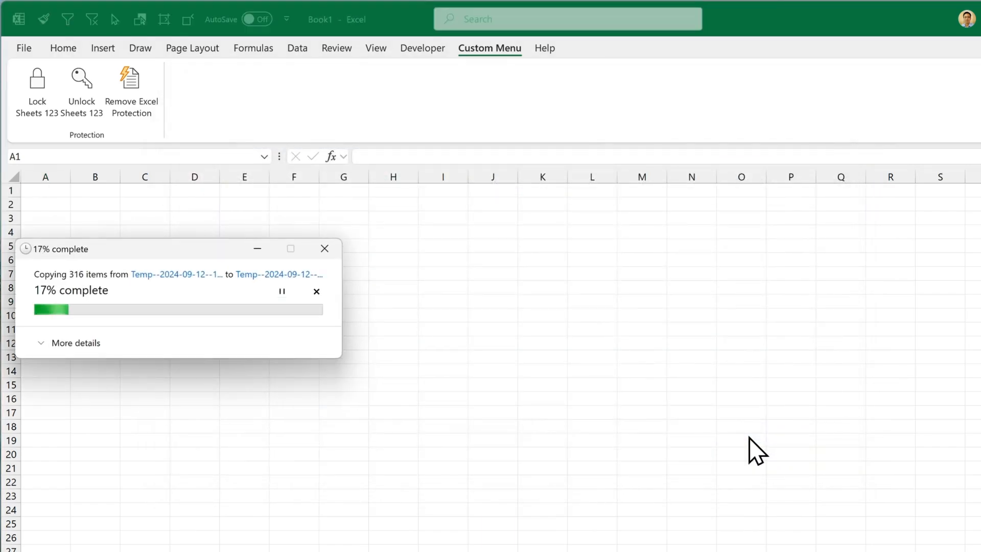
mouse_move(231, 257)
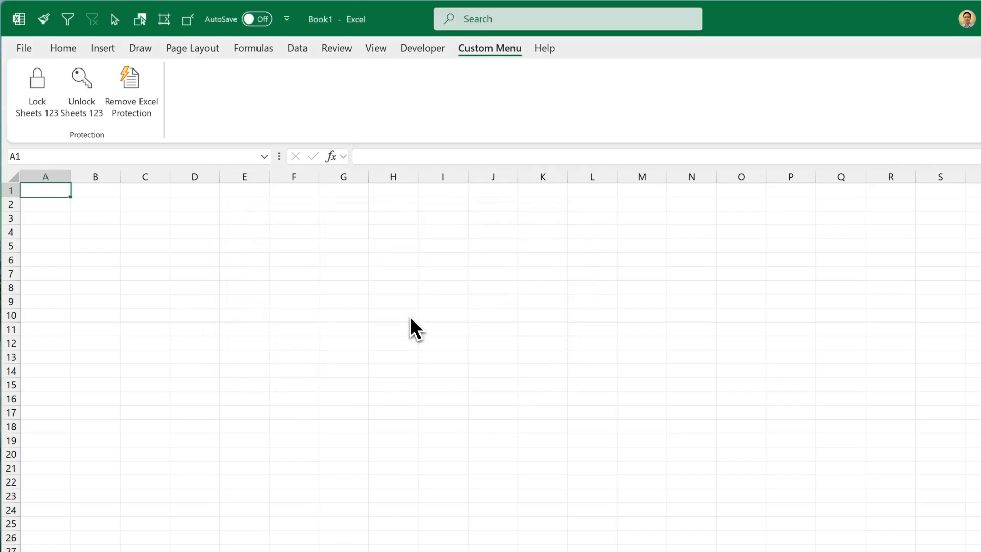
click(131, 87)
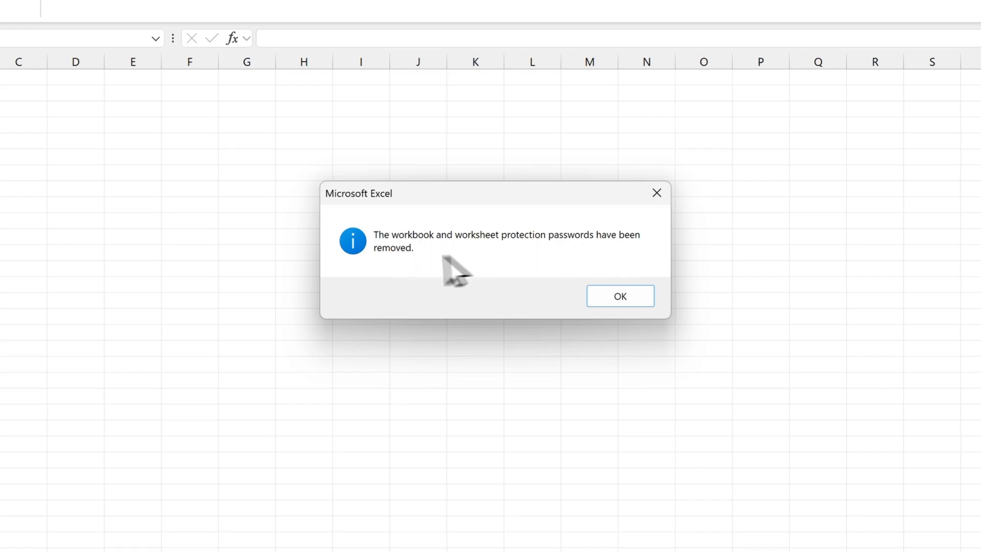
click(619, 295)
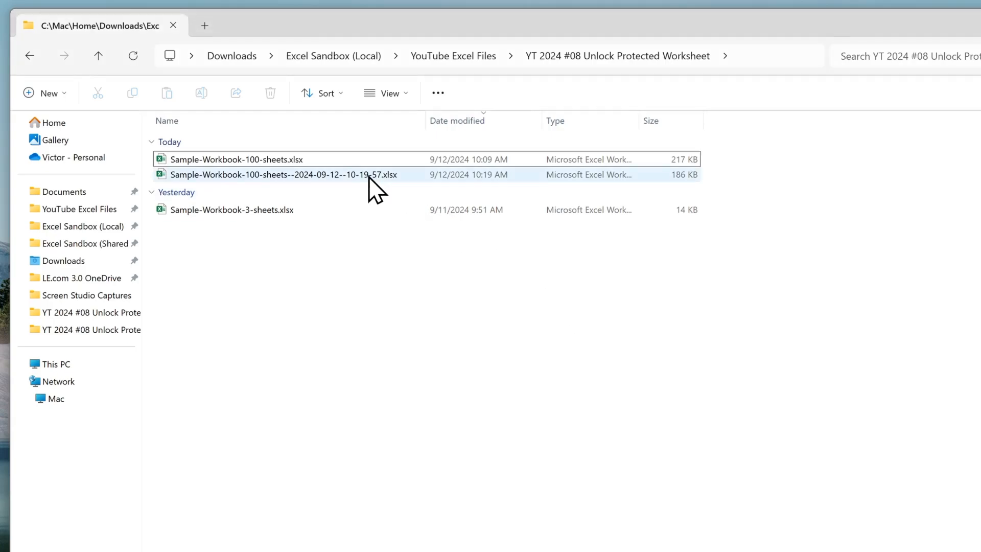
click(275, 175)
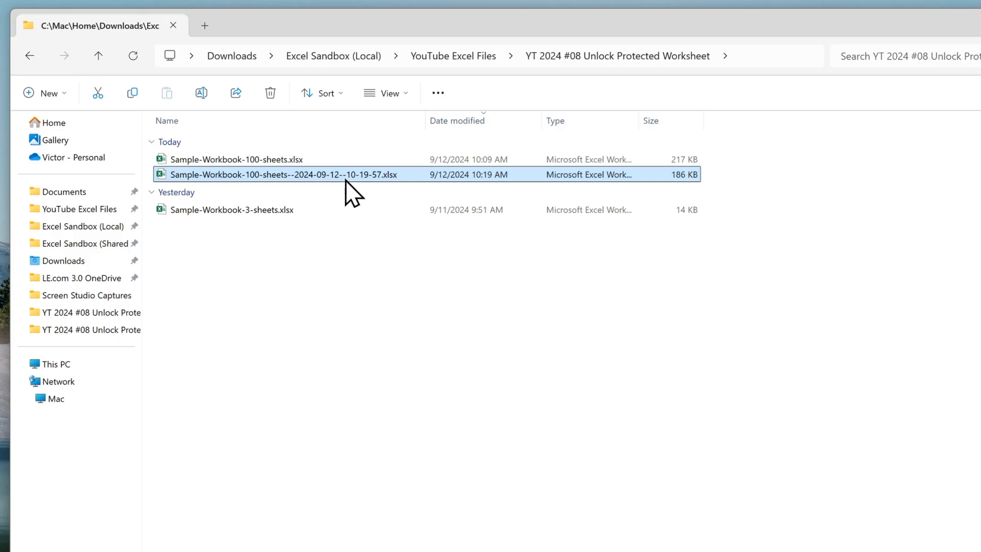
mouse_move(348, 182)
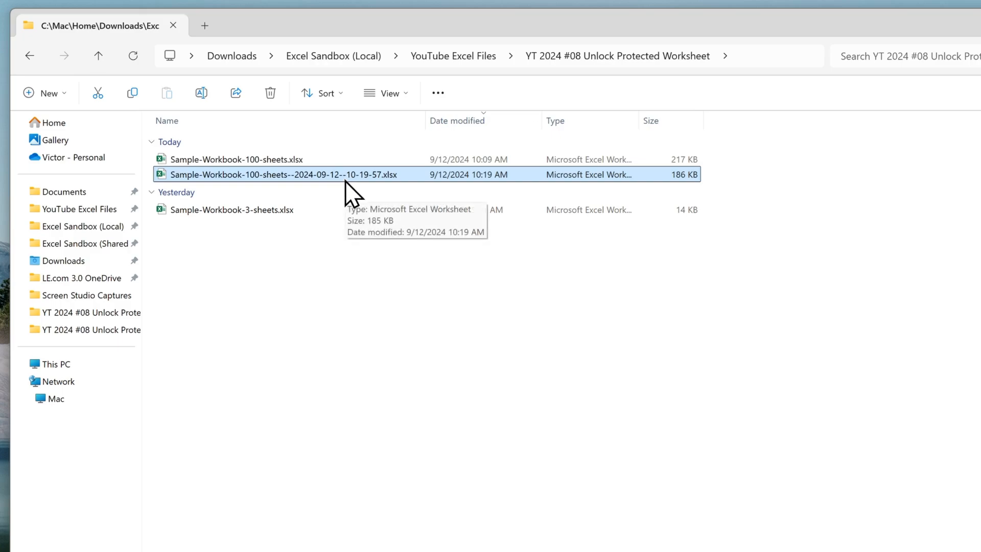
Step: Open the timestamped copy and enter 'success' in cell I5 of Sheet100
double_click(277, 174)
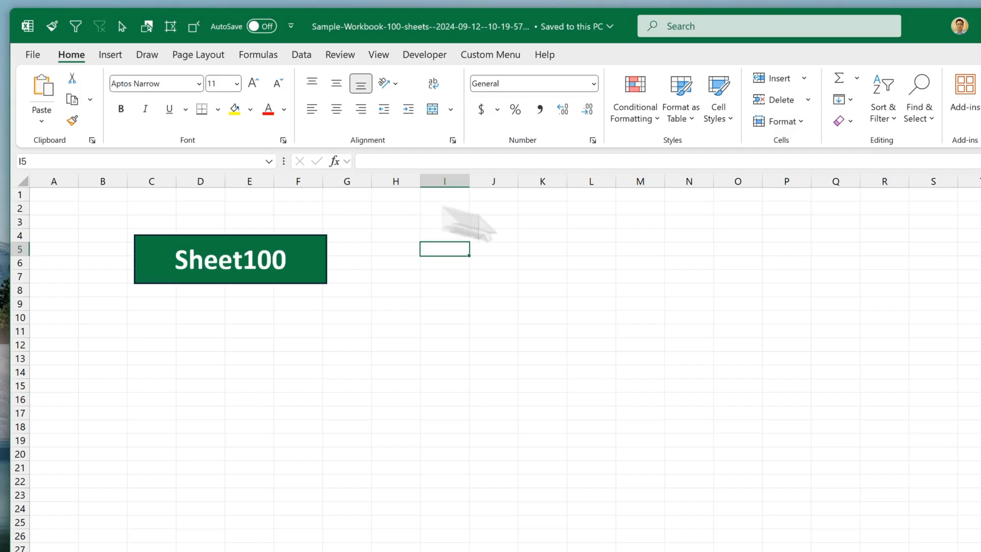
mouse_move(444, 248)
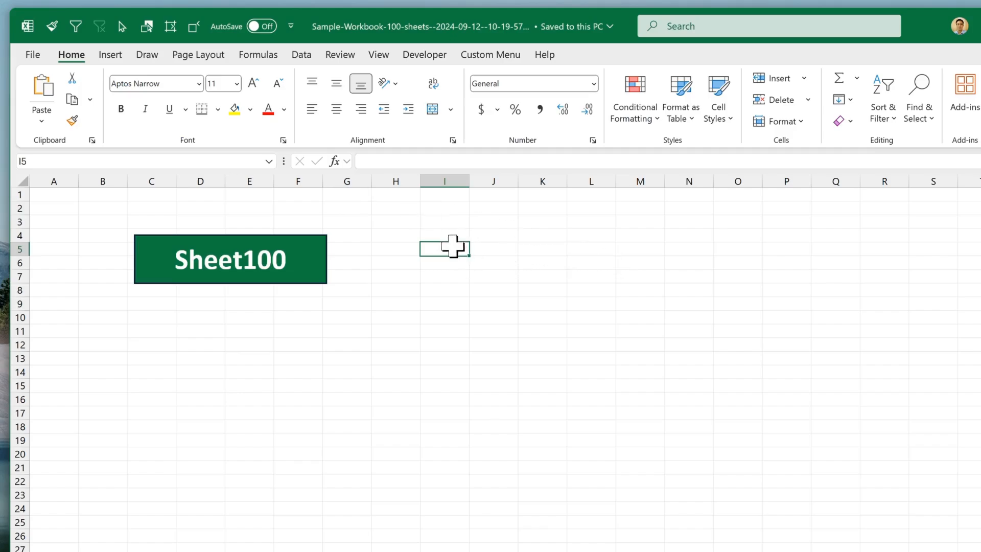
text(success)
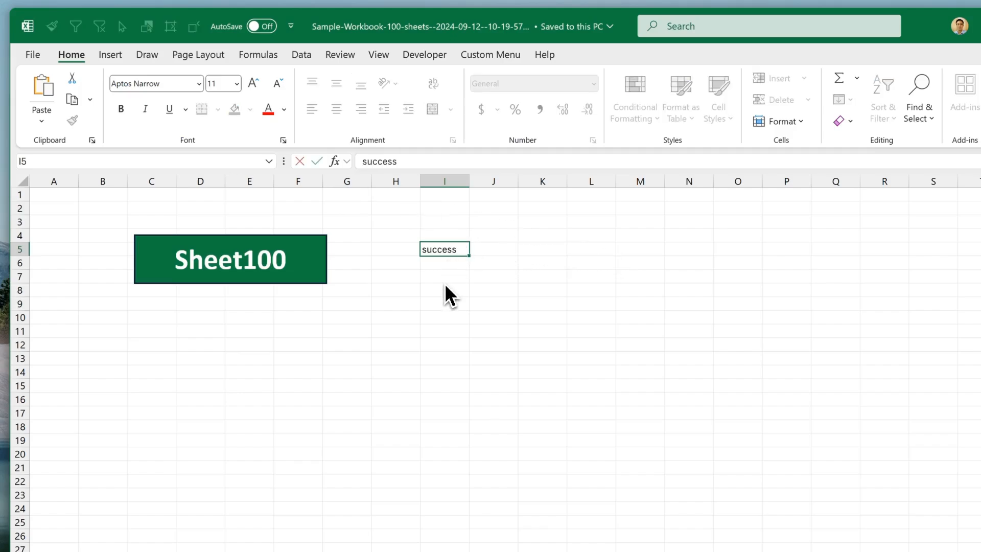